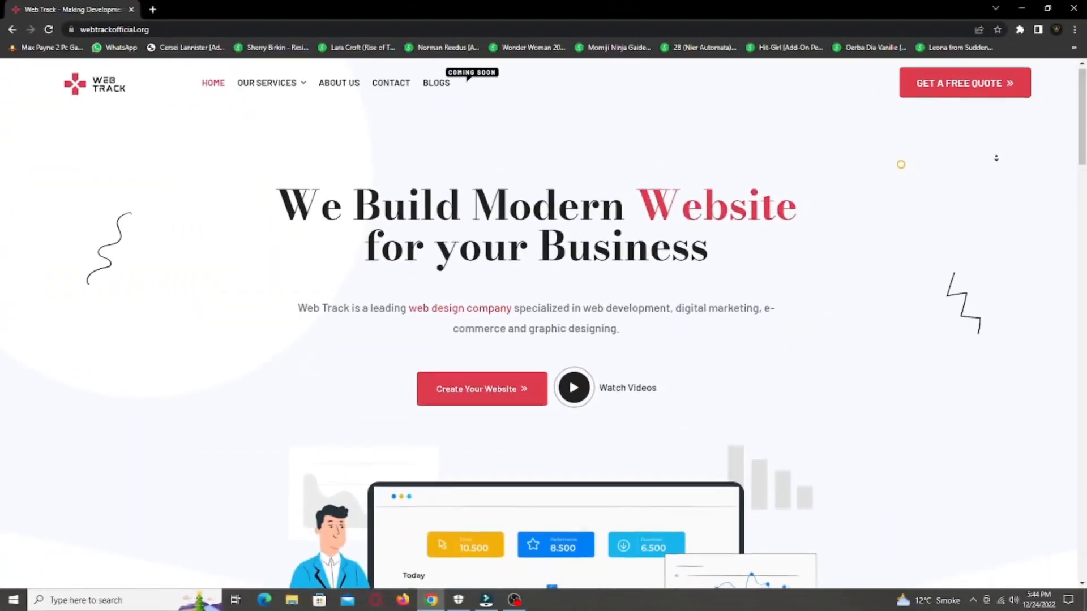
# Scroll webtrackofficial.org to preview the Google One Tap popup, then reach the wp-admin Dashboard
pyautogui.scroll(-3)
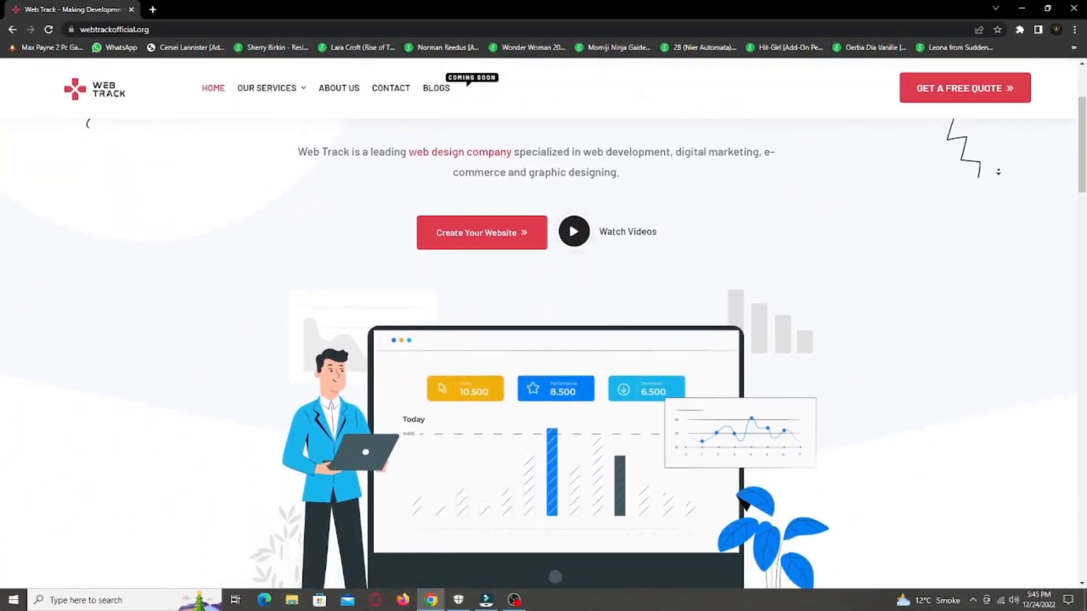
pyautogui.scroll(-3)
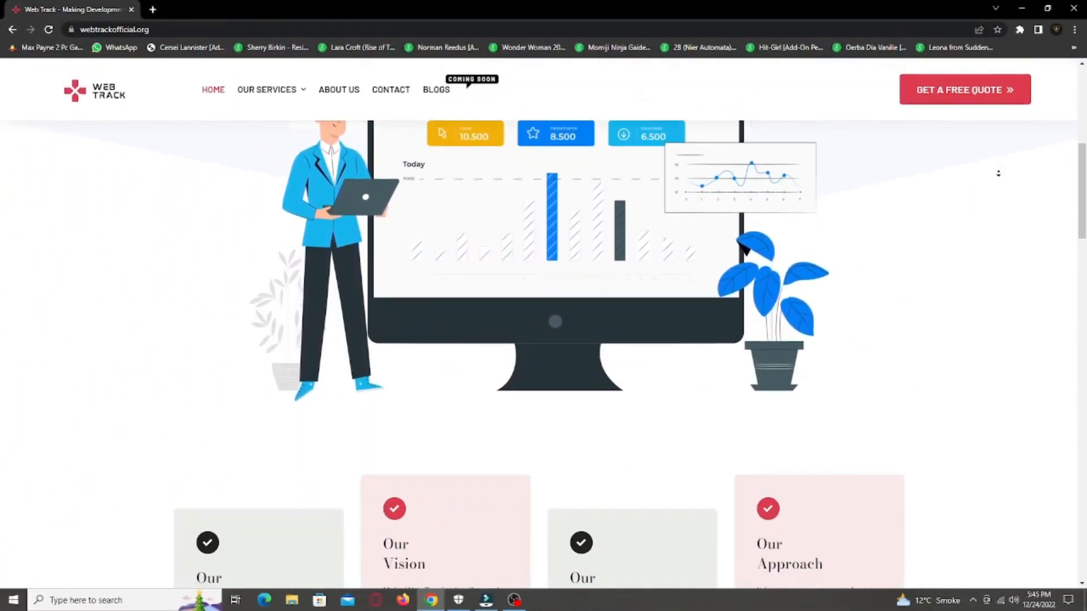
pyautogui.scroll(-3)
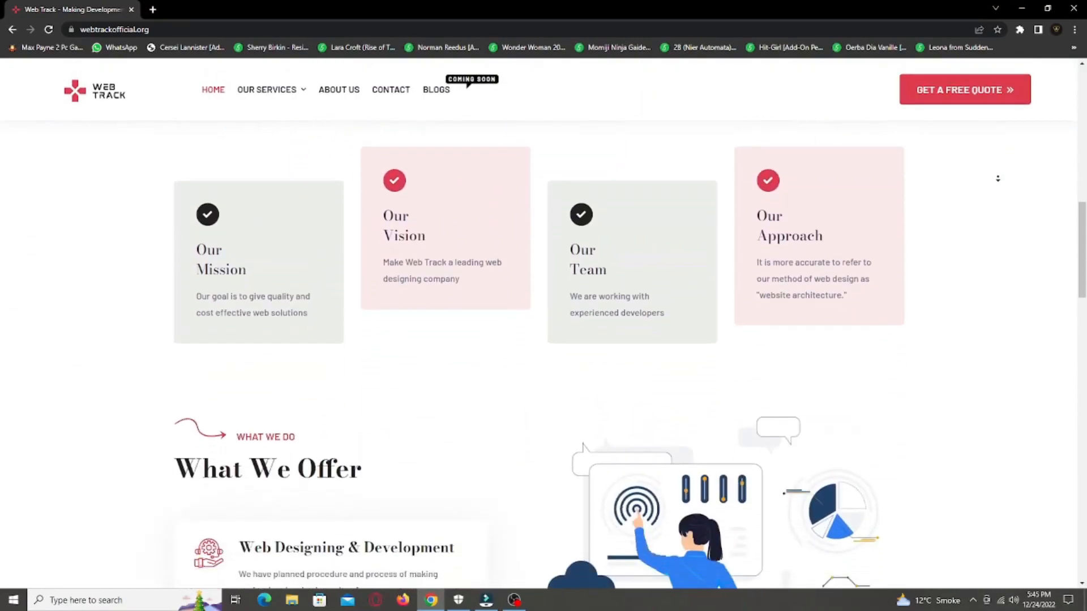
pyautogui.scroll(-3)
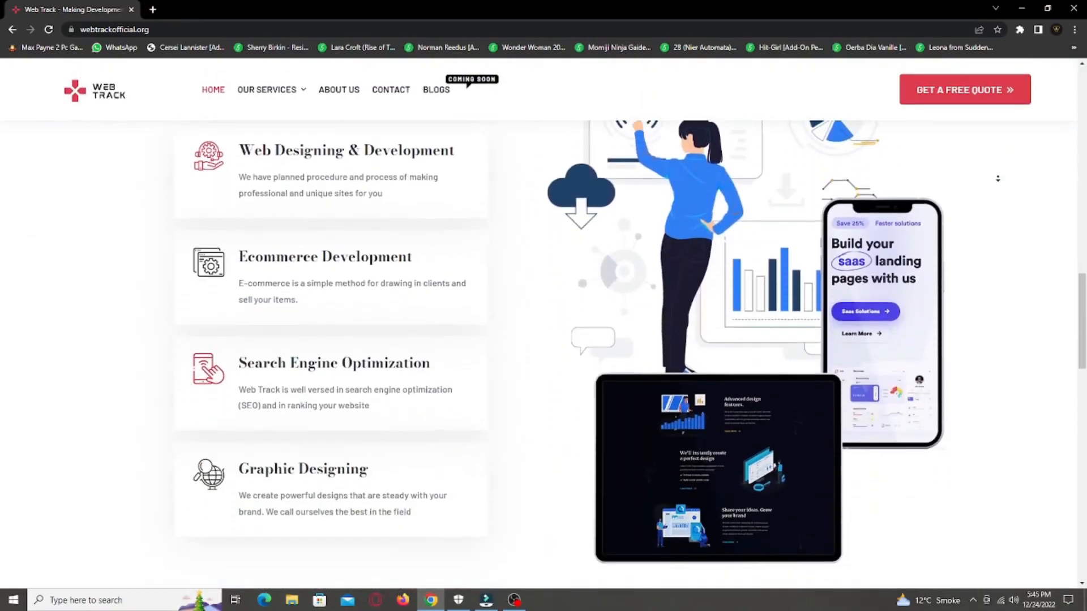
pyautogui.scroll(-3)
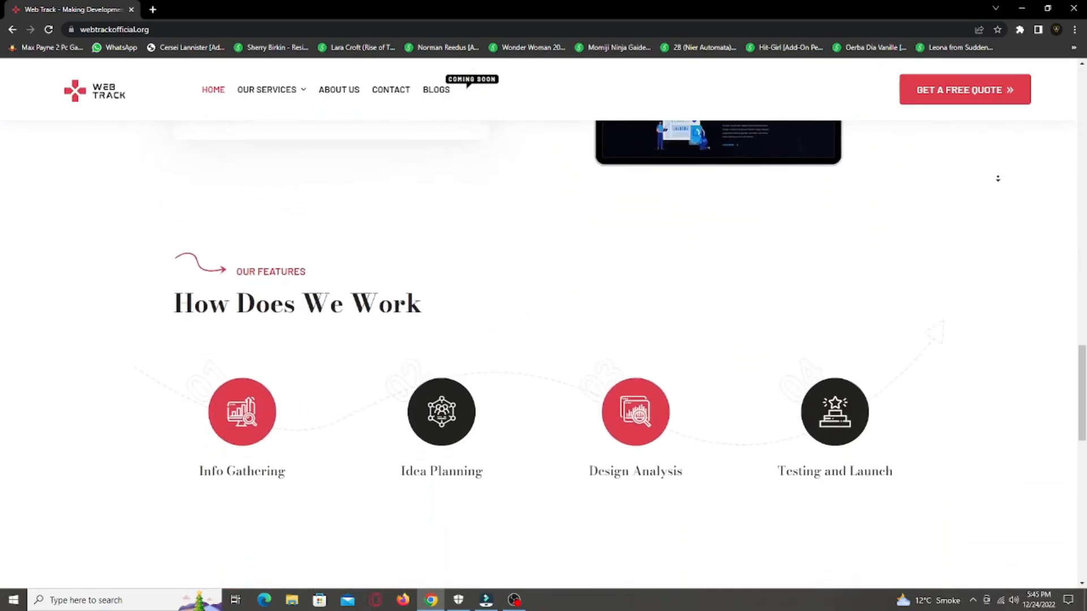
pyautogui.scroll(-3)
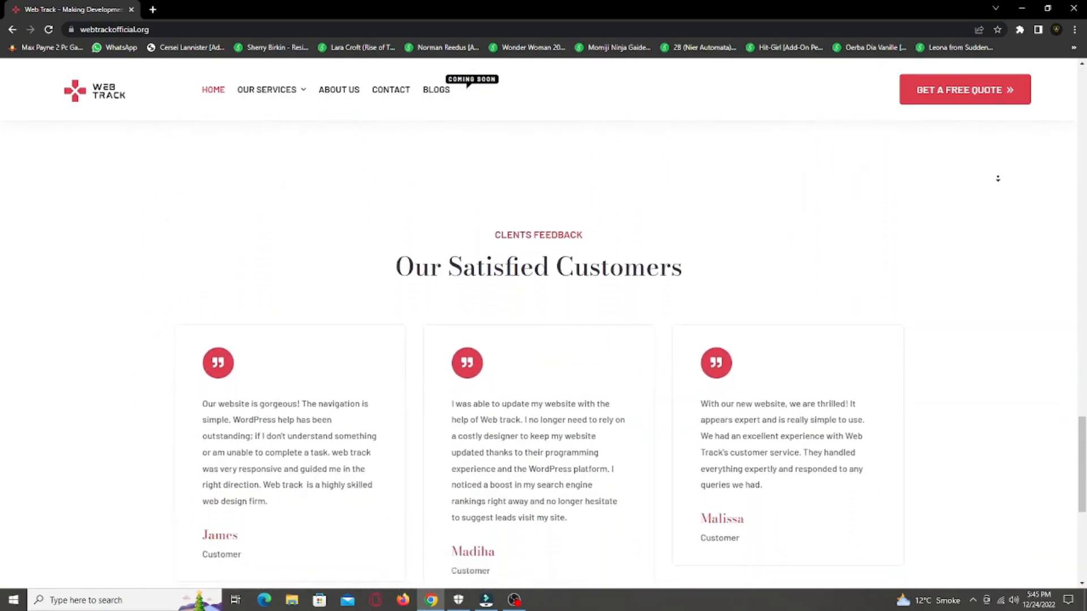
pyautogui.scroll(-3)
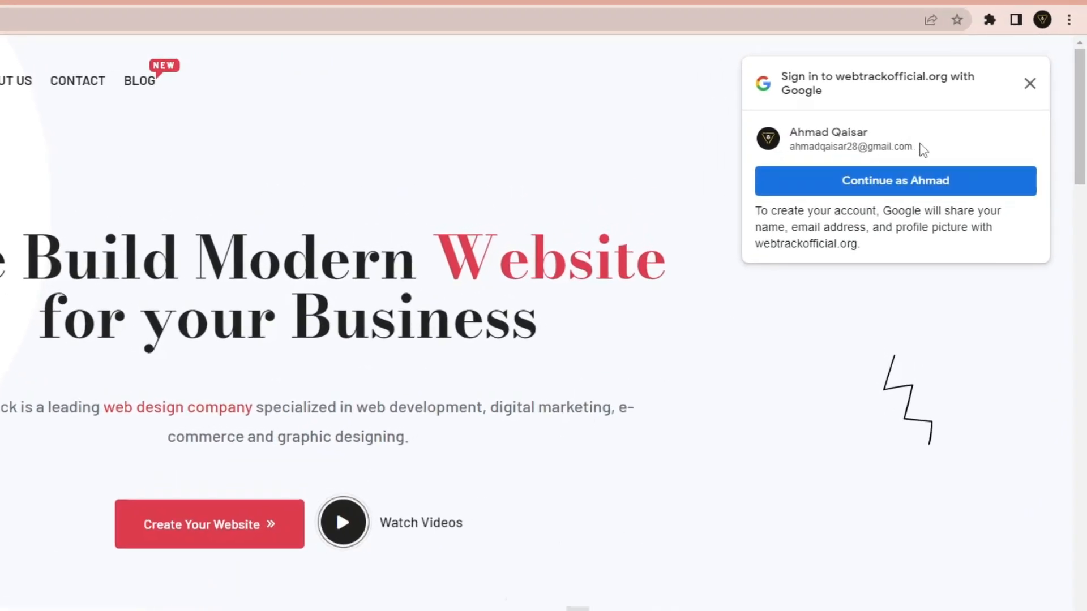
pyautogui.moveTo(888, 197)
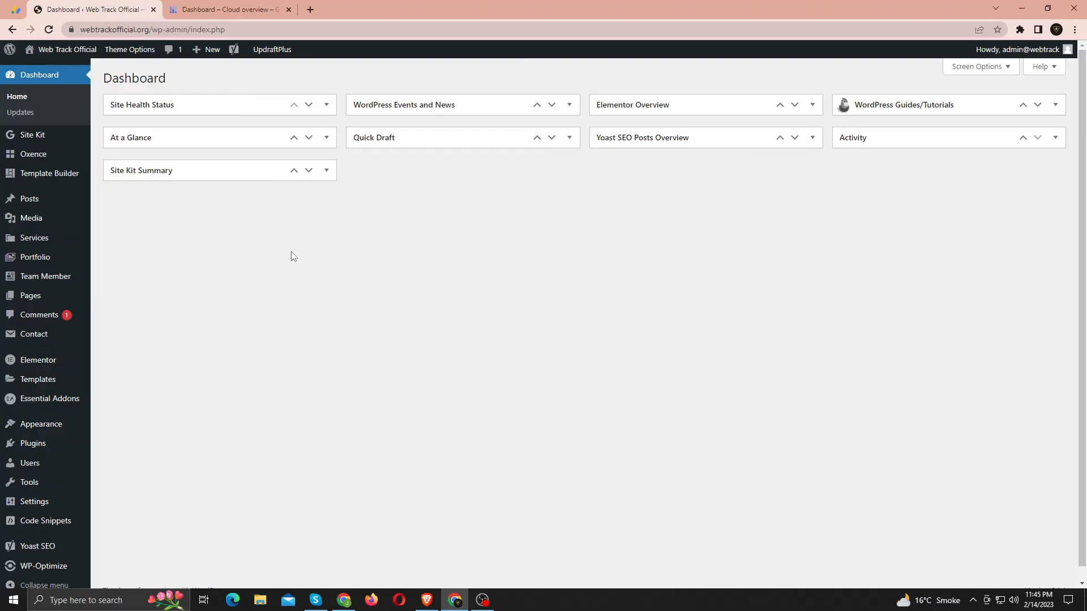
pyautogui.moveTo(33, 443)
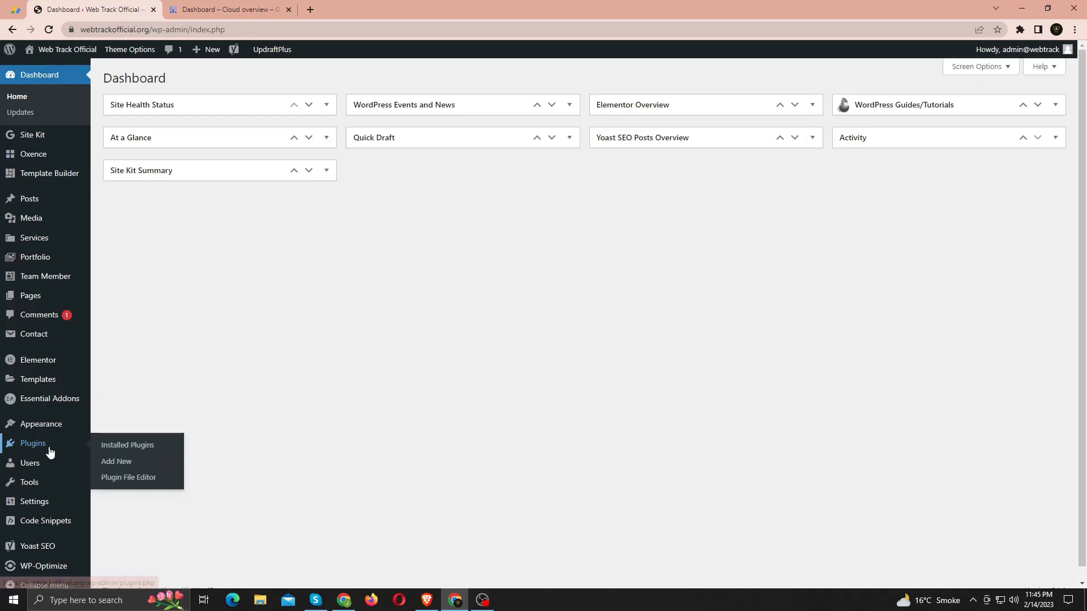
# Search Add New plugins for 'google one', then install and activate One Tap Google Sign in
pyautogui.click(115, 461)
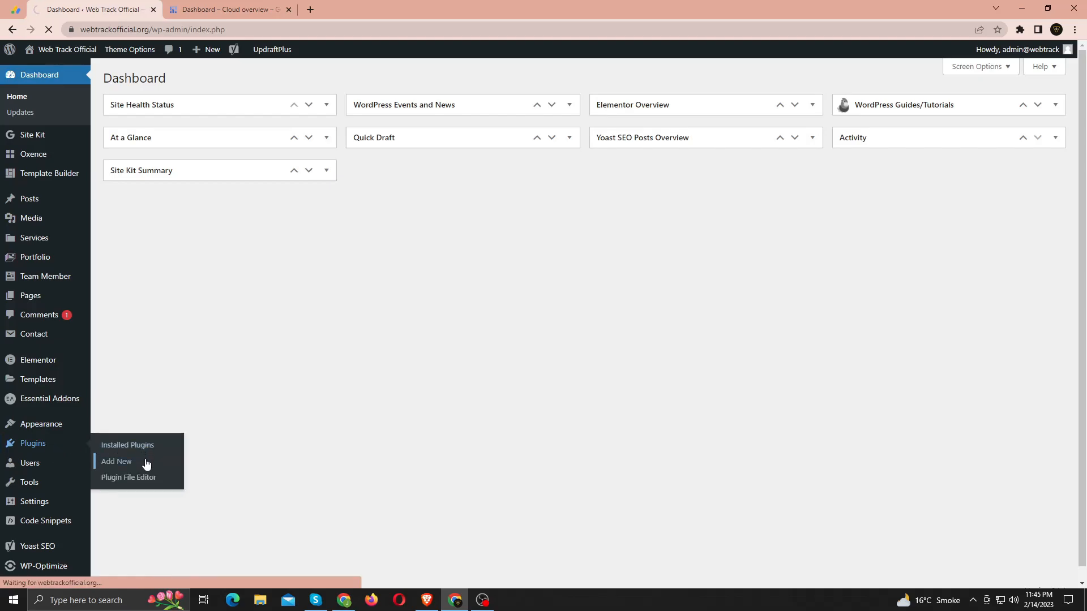
pyautogui.click(115, 462)
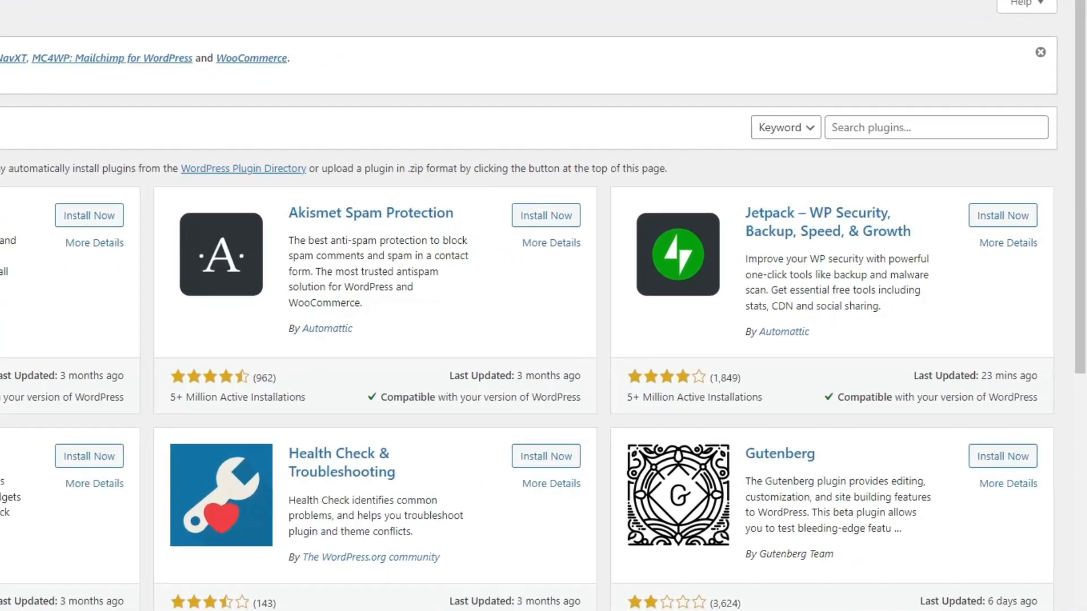
pyautogui.click(932, 126)
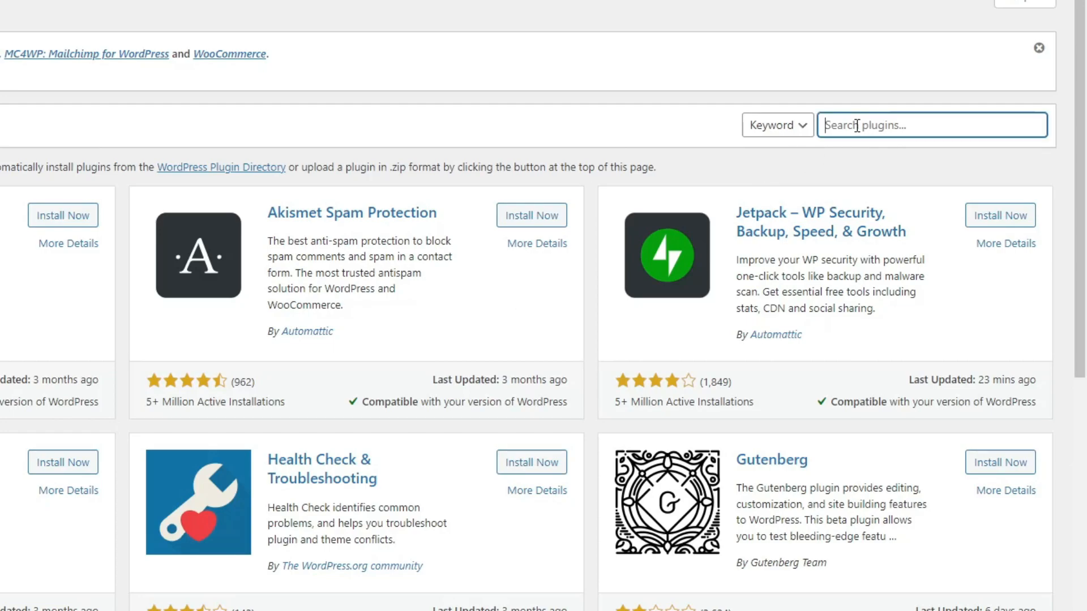
pyautogui.write('google one')
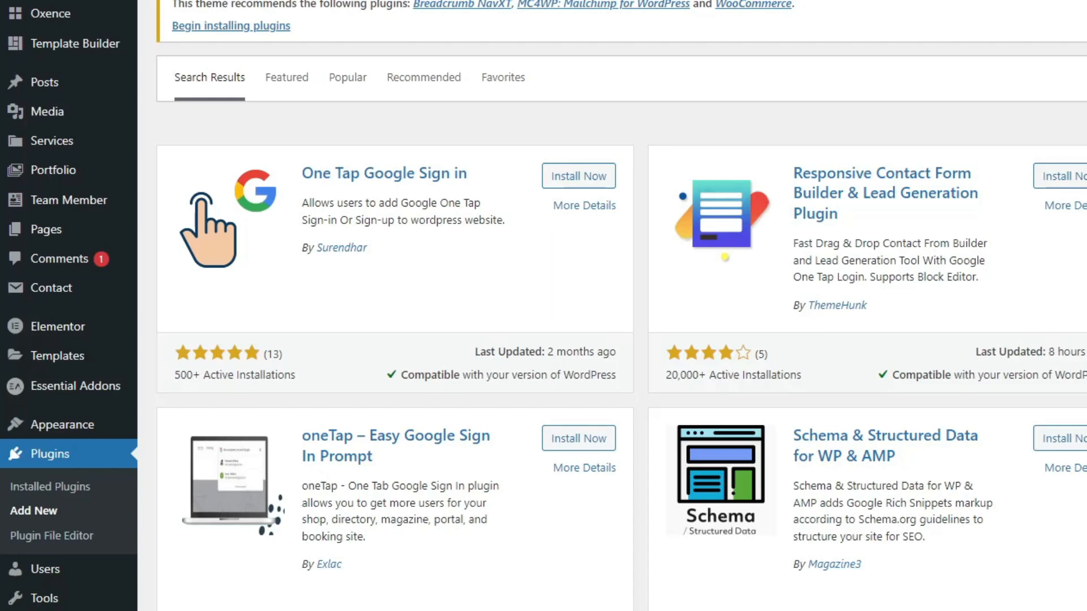
pyautogui.click(579, 176)
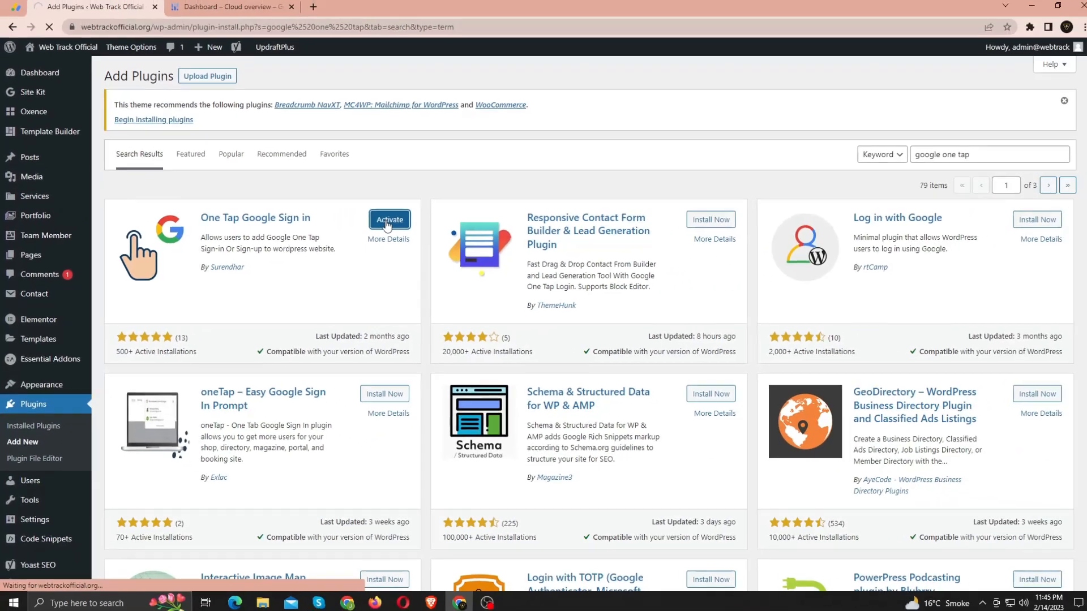
pyautogui.click(389, 219)
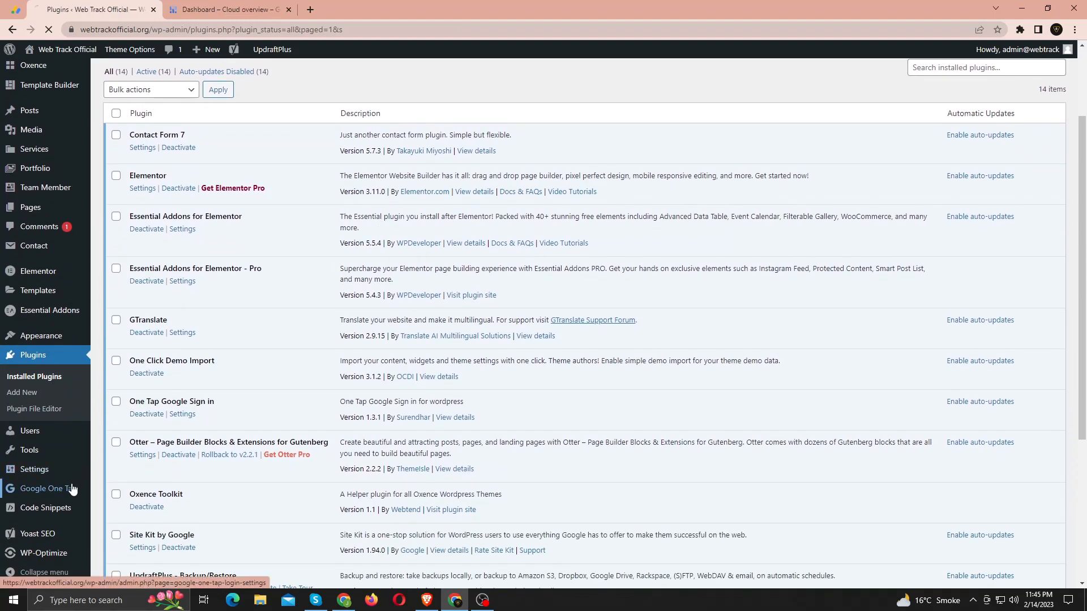
# View the empty Google Client ID in Google One Tap settings, then switch to Google Cloud Console
pyautogui.click(45, 489)
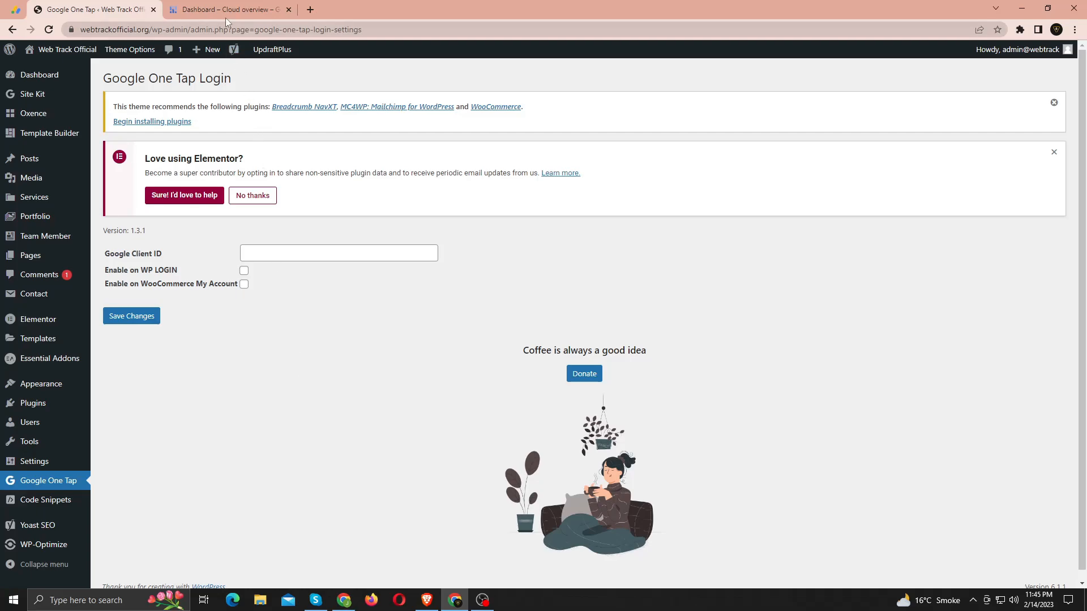
pyautogui.click(235, 10)
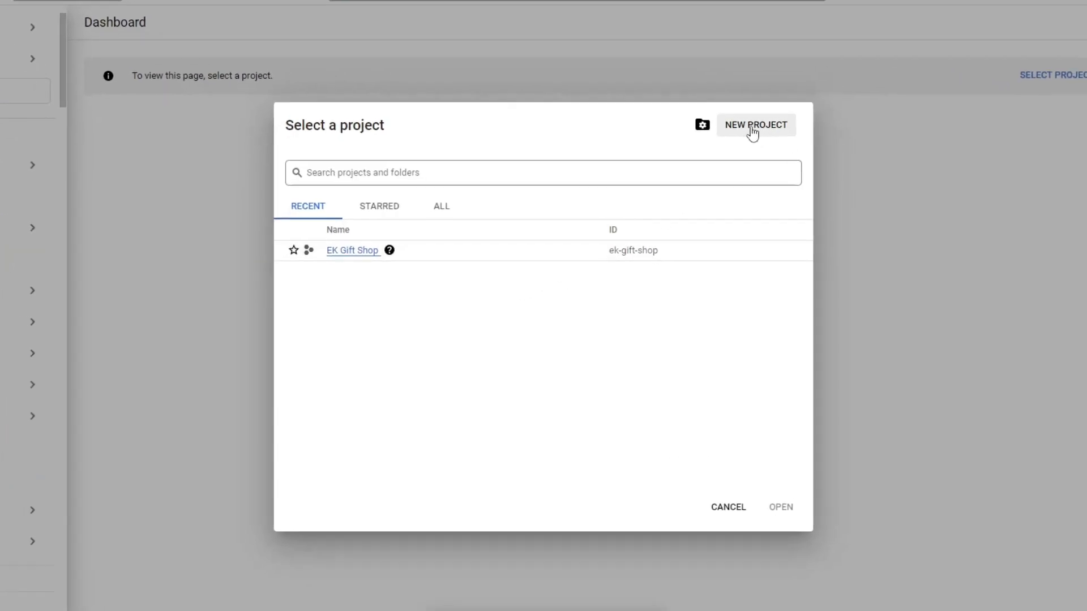
# Create a new Google Cloud project named 'Web Track'
pyautogui.click(756, 125)
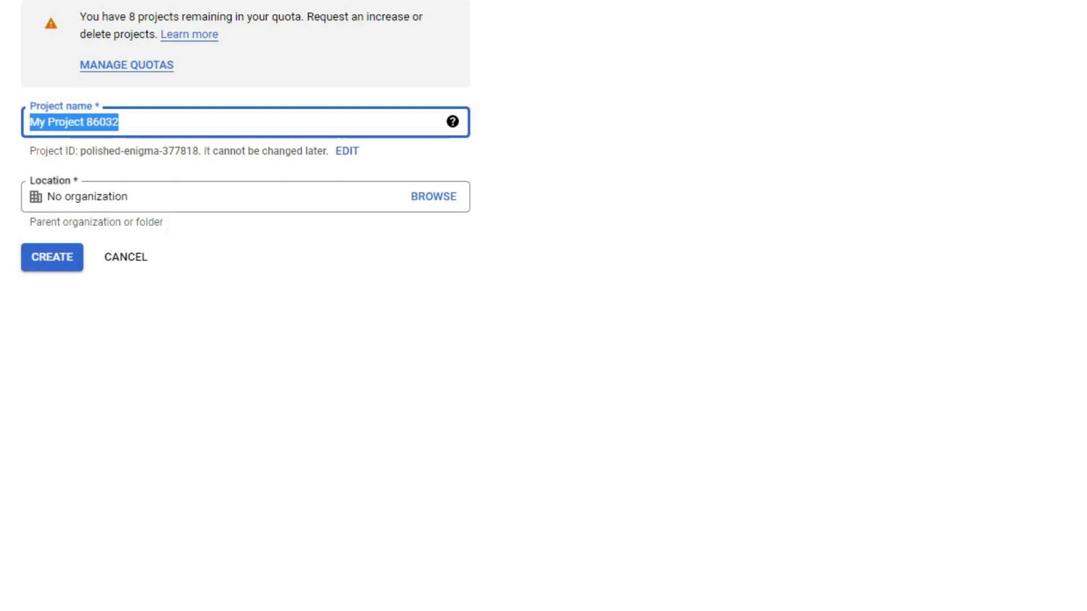
pyautogui.write('Web Track')
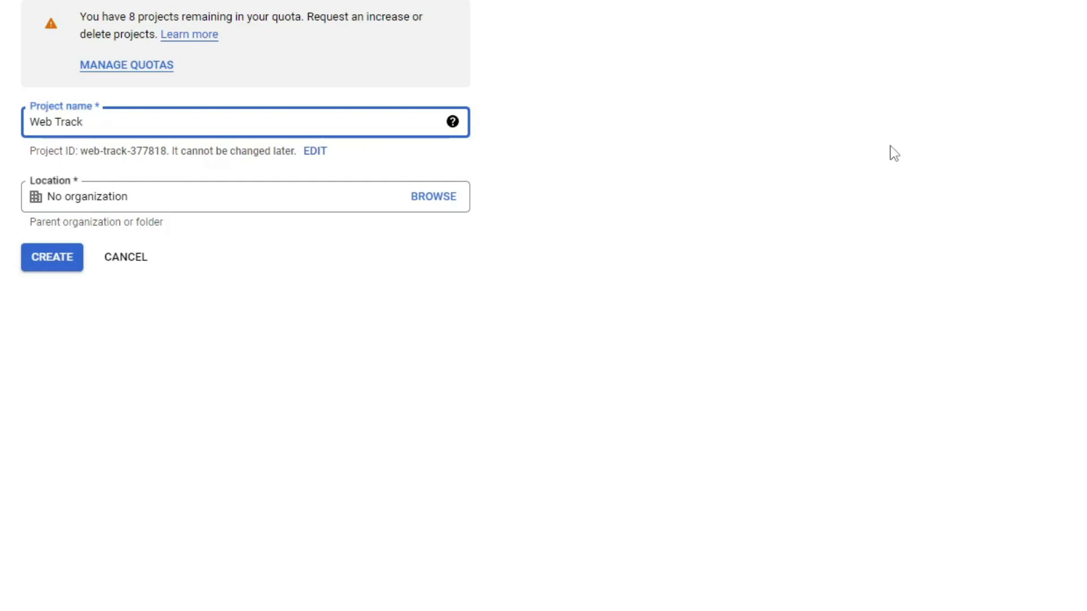
pyautogui.click(51, 258)
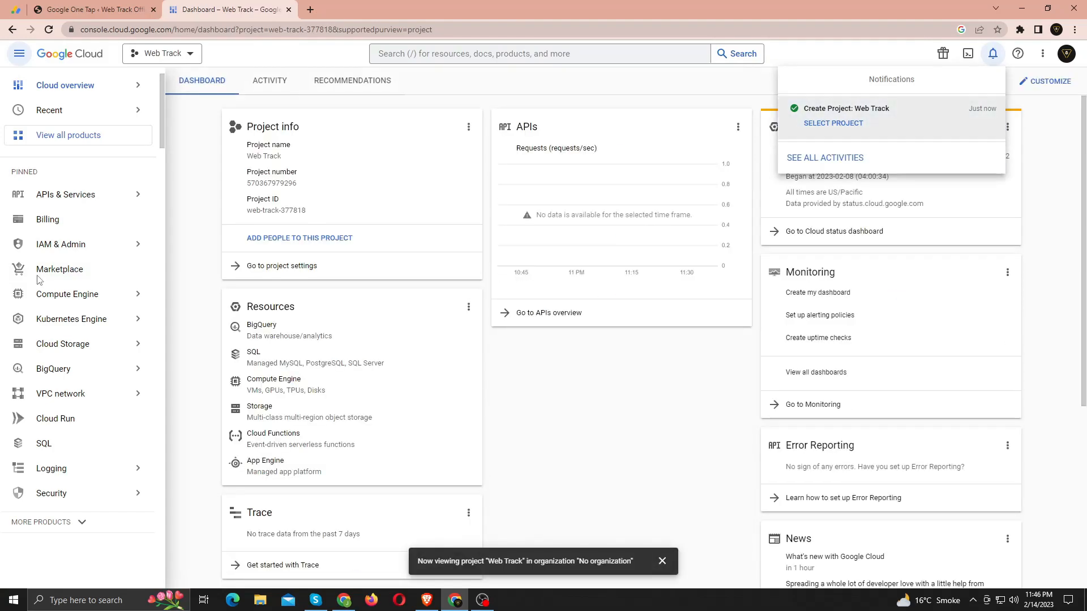
# Begin the OAuth consent screen registration with the External user type
pyautogui.click(832, 122)
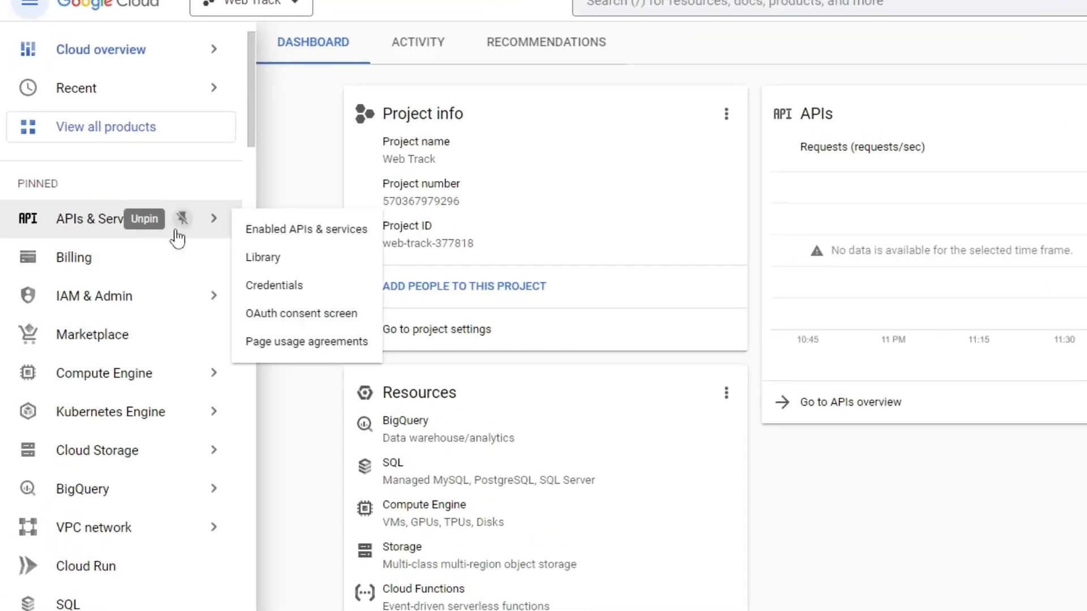
pyautogui.moveTo(321, 323)
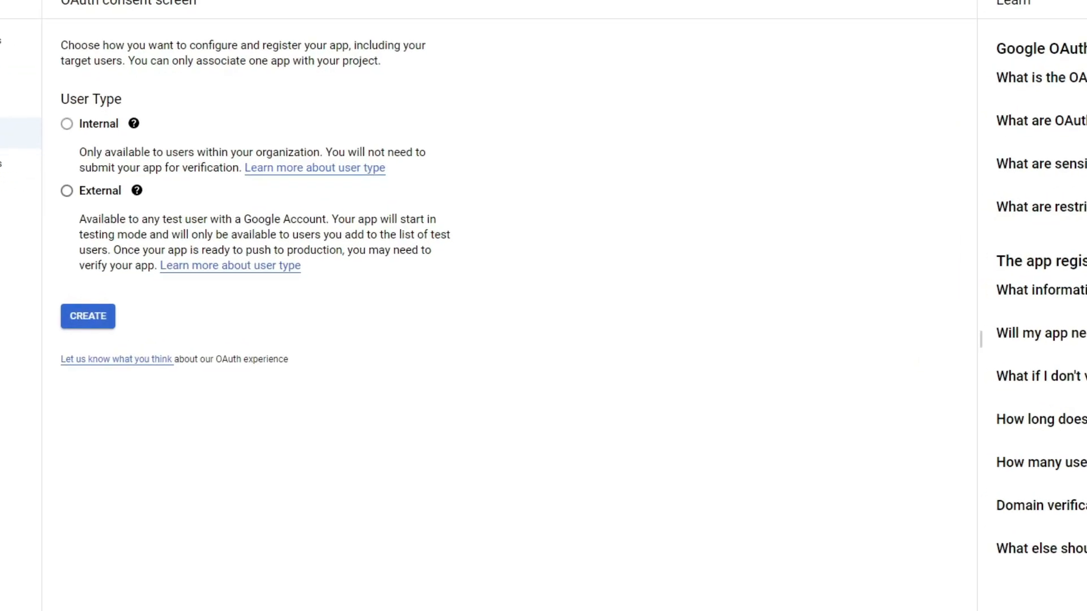
pyautogui.click(67, 191)
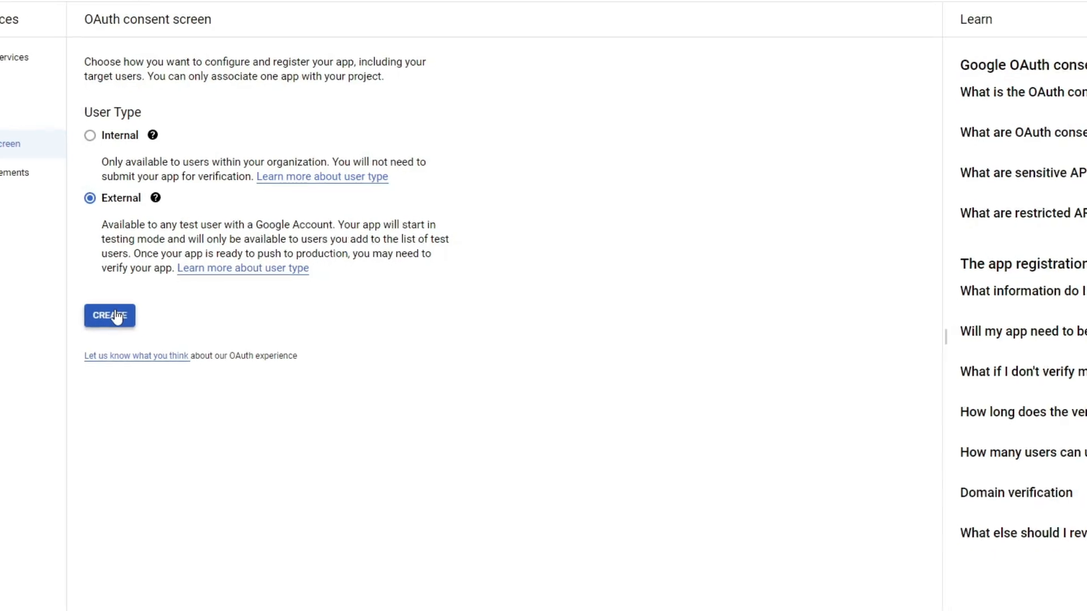
pyautogui.click(109, 315)
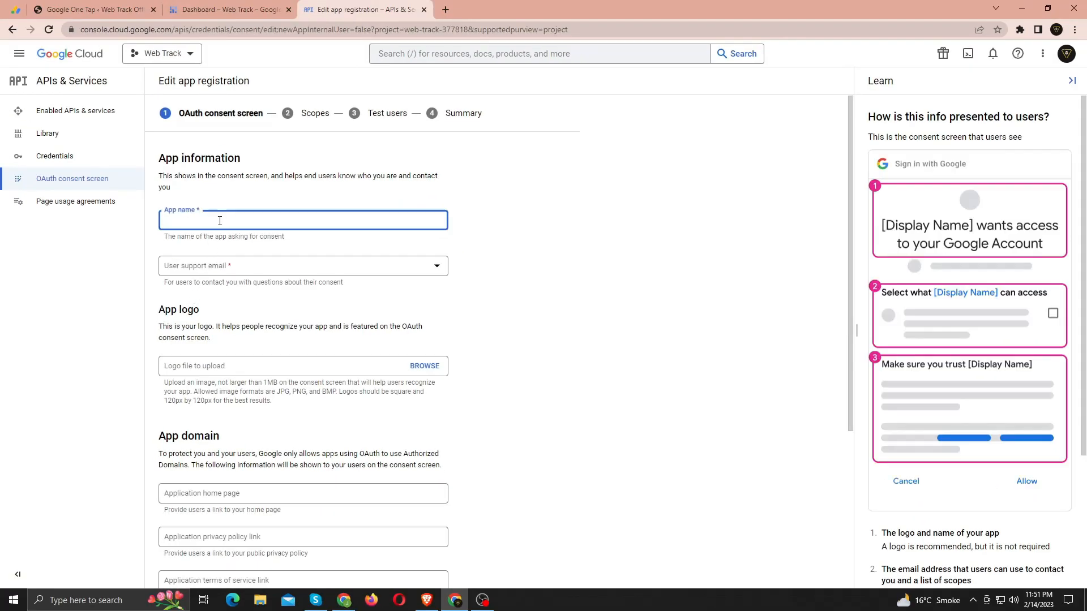
# Name the app 'Web Track' and add webtrackofficial.org as an authorized domain
pyautogui.write('Web Tra')
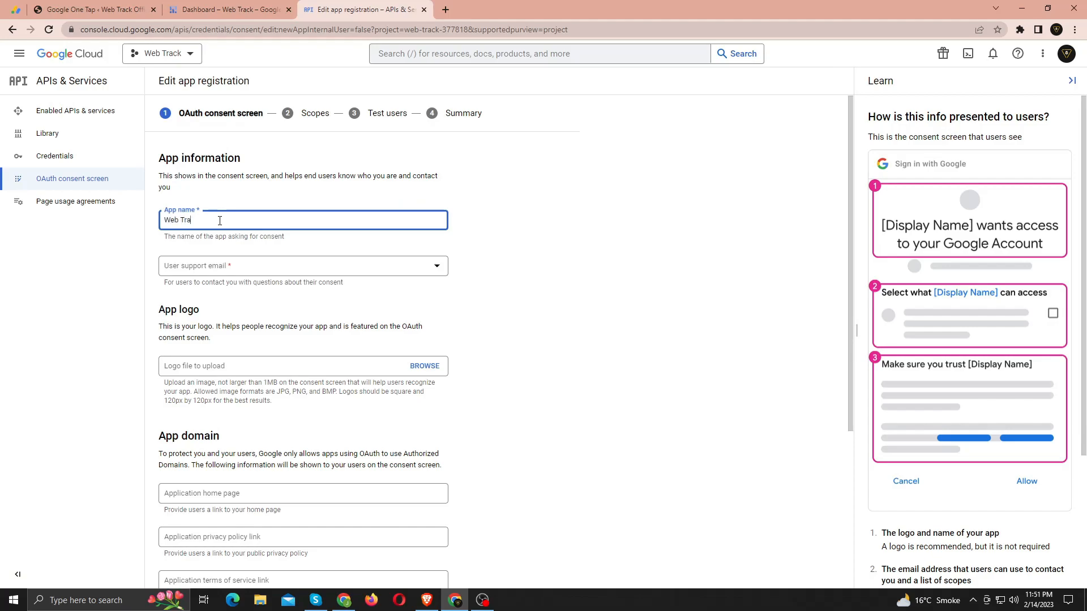
pyautogui.write('ck')
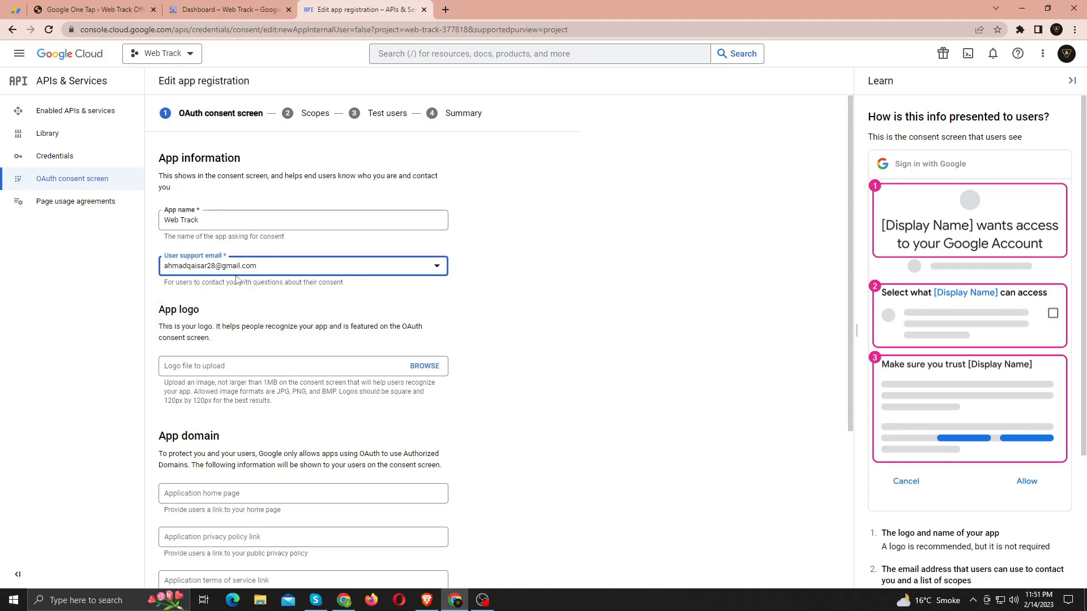
pyautogui.scroll(-3)
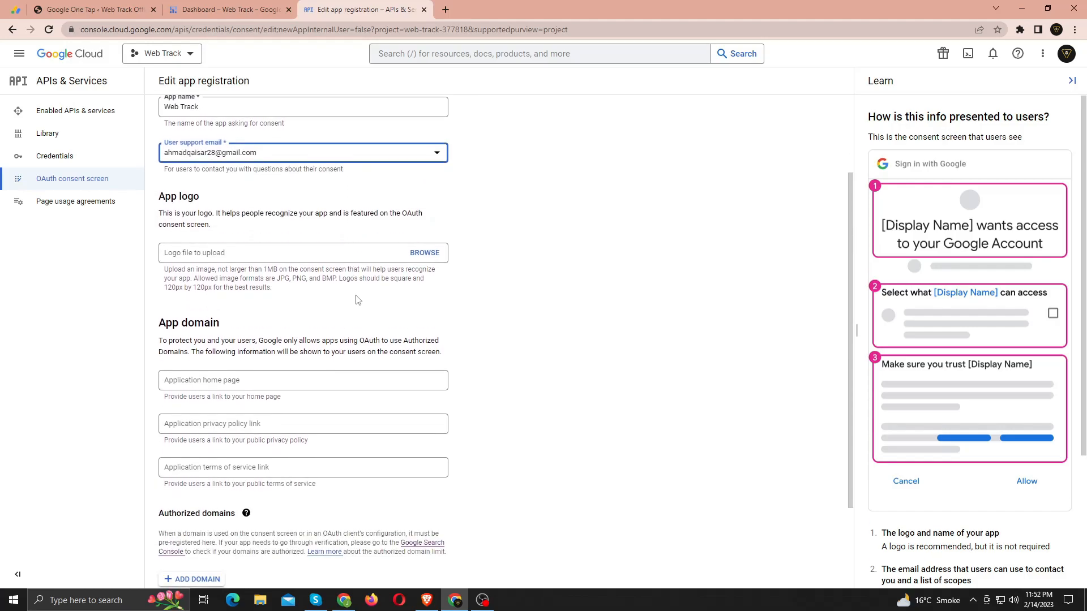
pyautogui.scroll(-3)
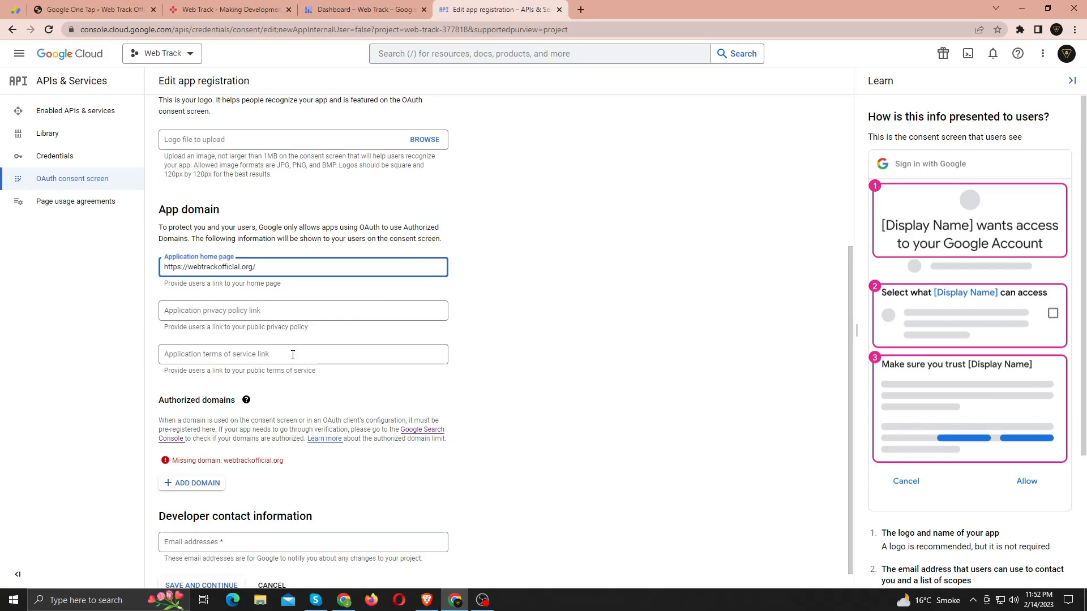
pyautogui.scroll(-3)
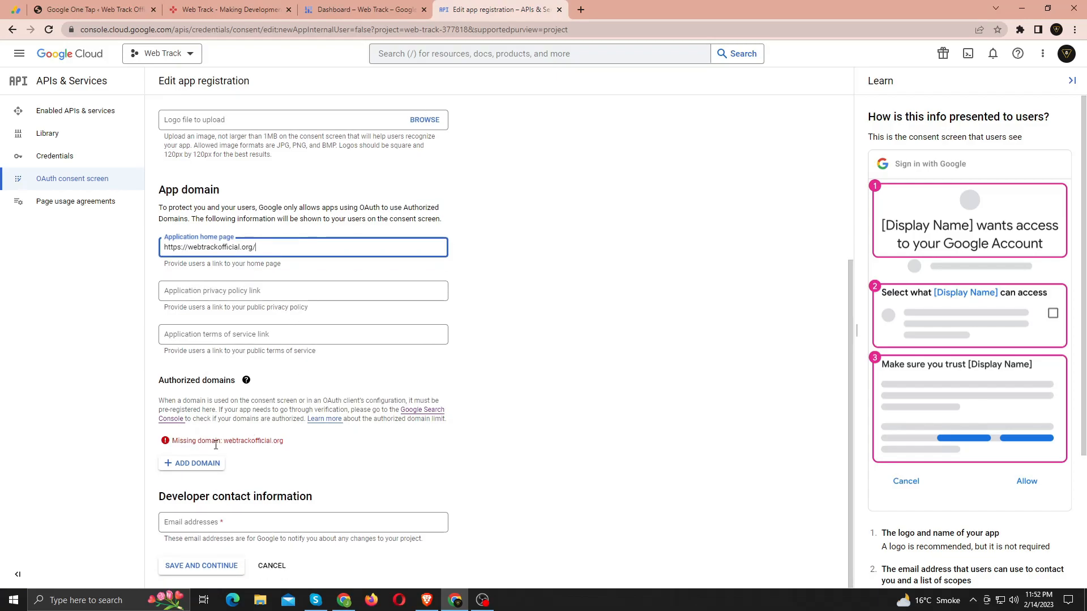
pyautogui.click(191, 463)
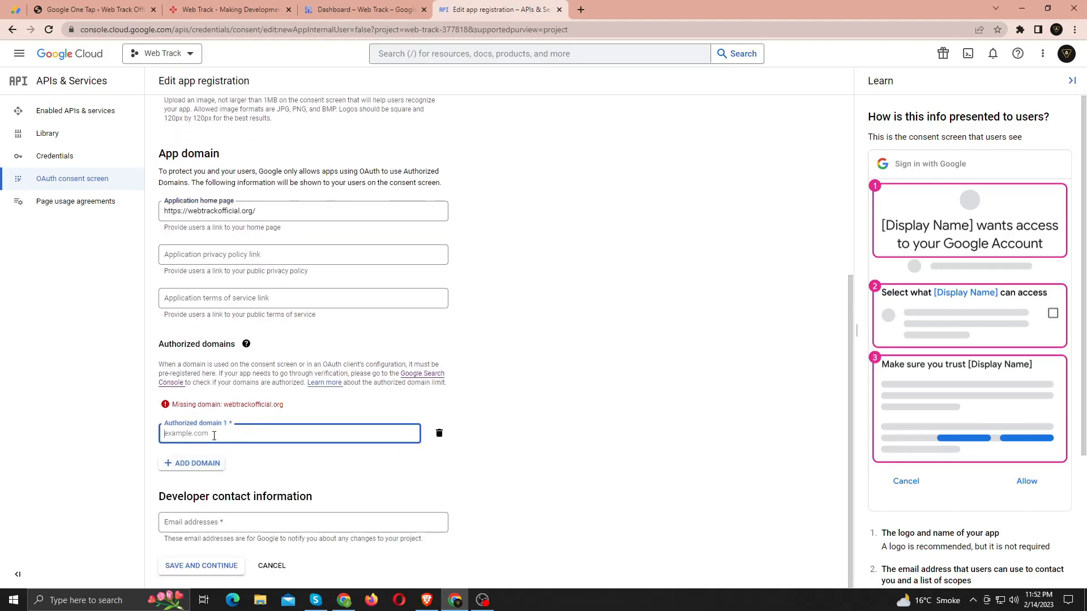
pyautogui.write('https://webtrackofficial.org/')
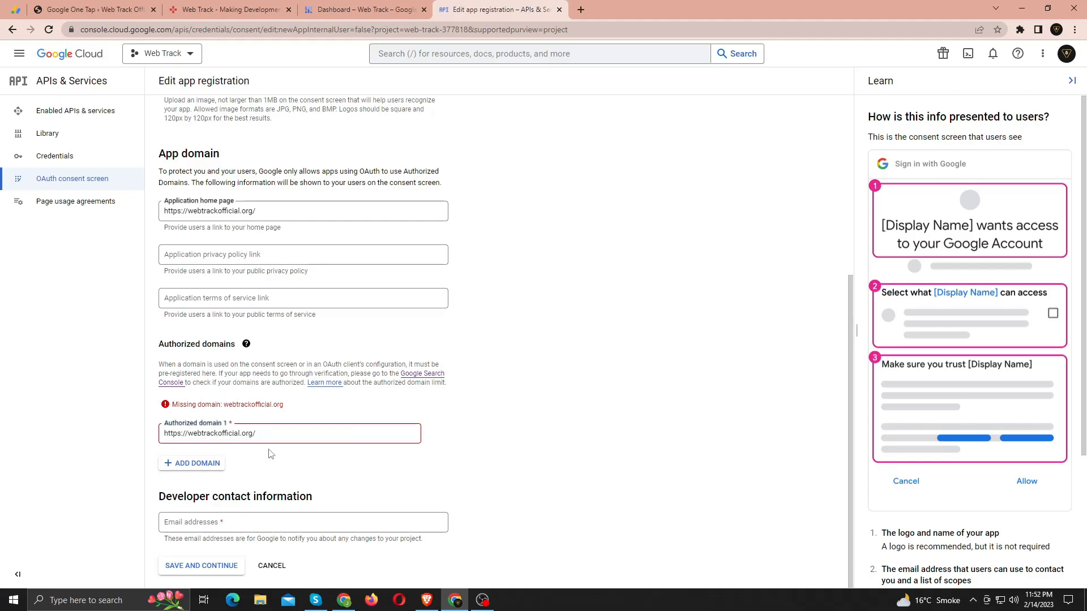
pyautogui.click(276, 433)
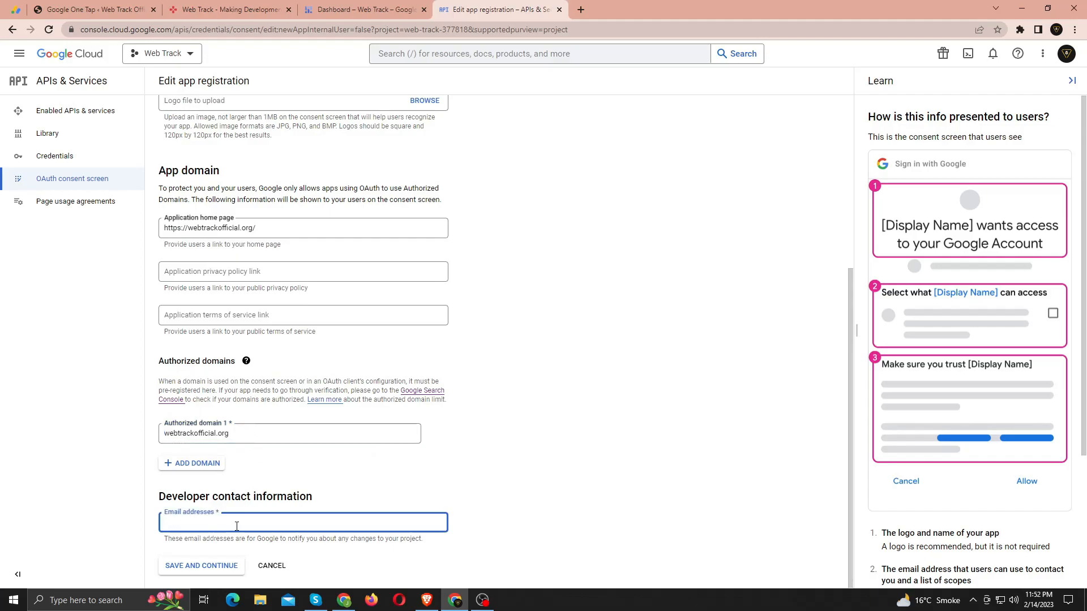
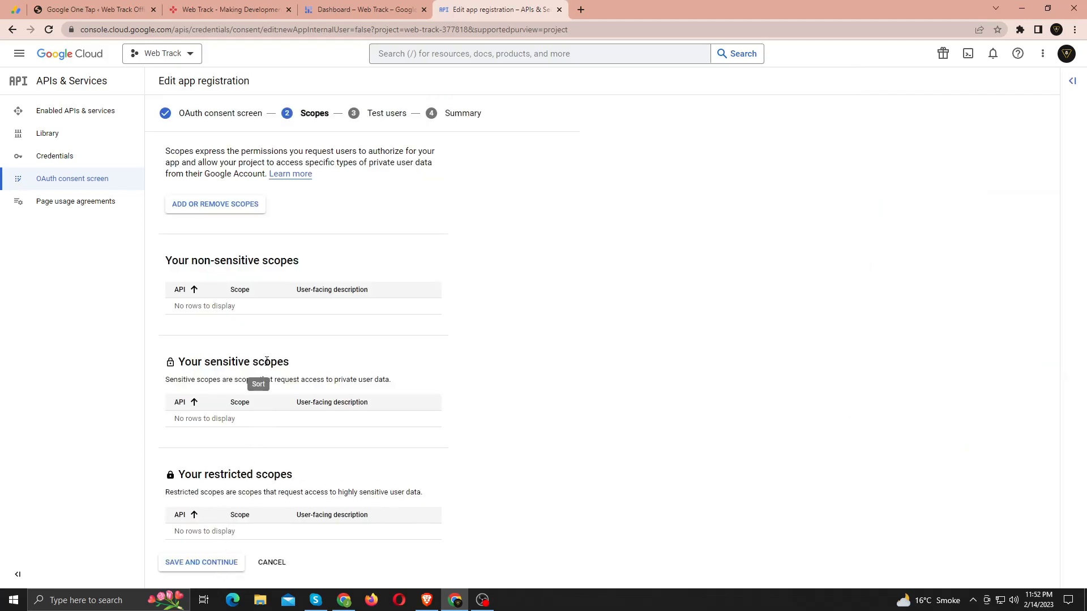
# Skip the Scopes and Test users steps, review the Summary, and return to the dashboard
pyautogui.click(201, 562)
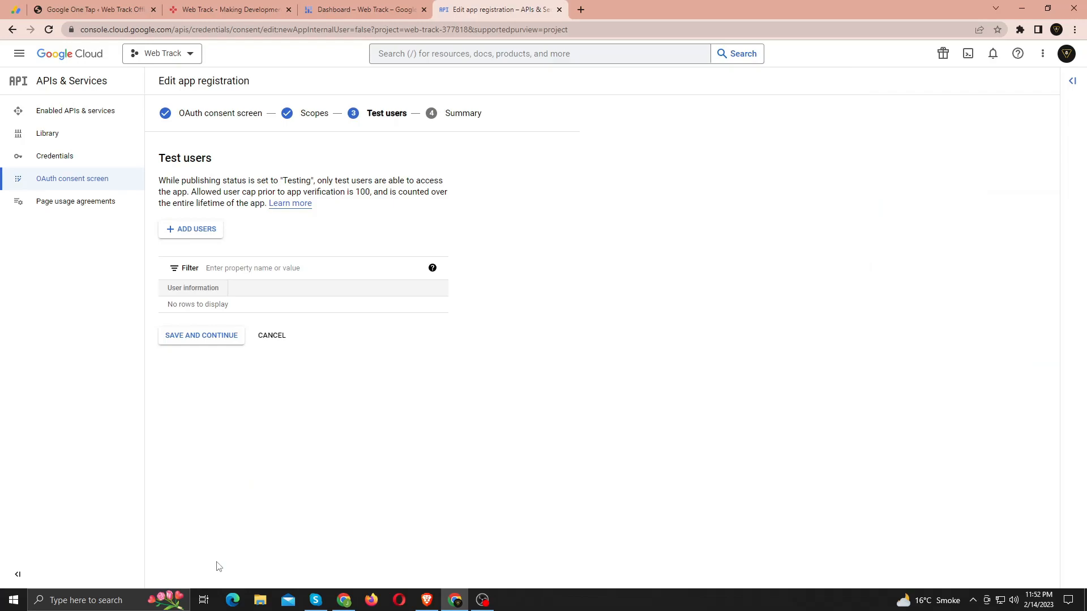
pyautogui.click(201, 335)
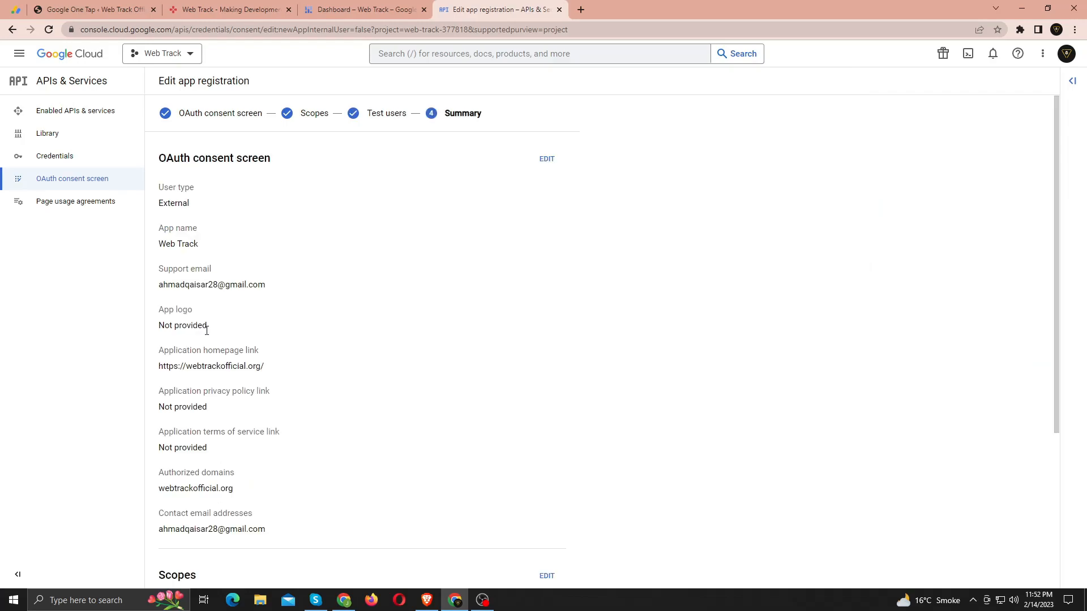
pyautogui.scroll(-3)
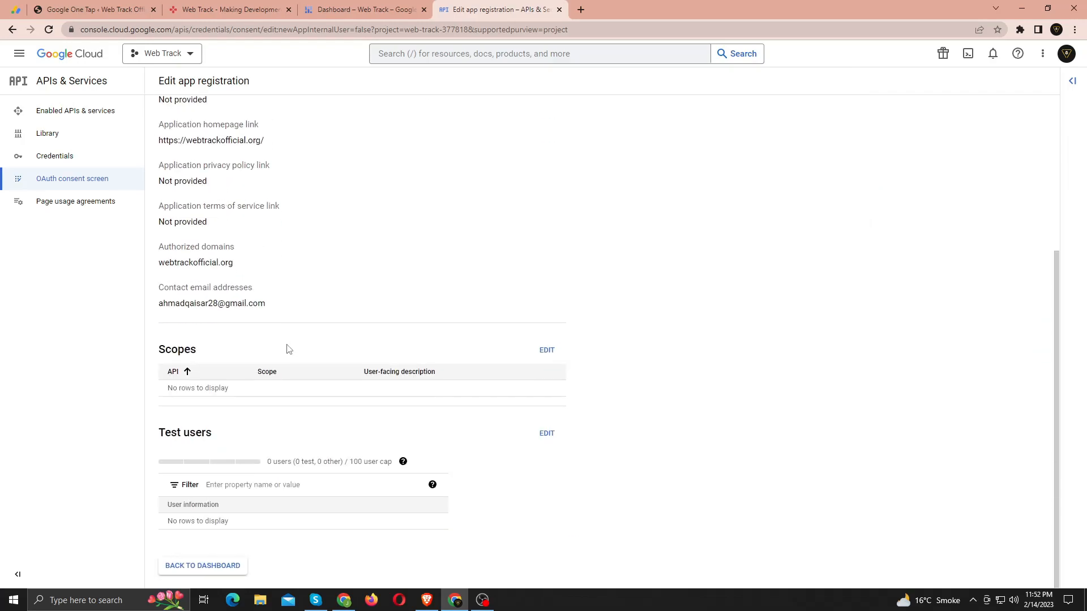
pyautogui.moveTo(226, 568)
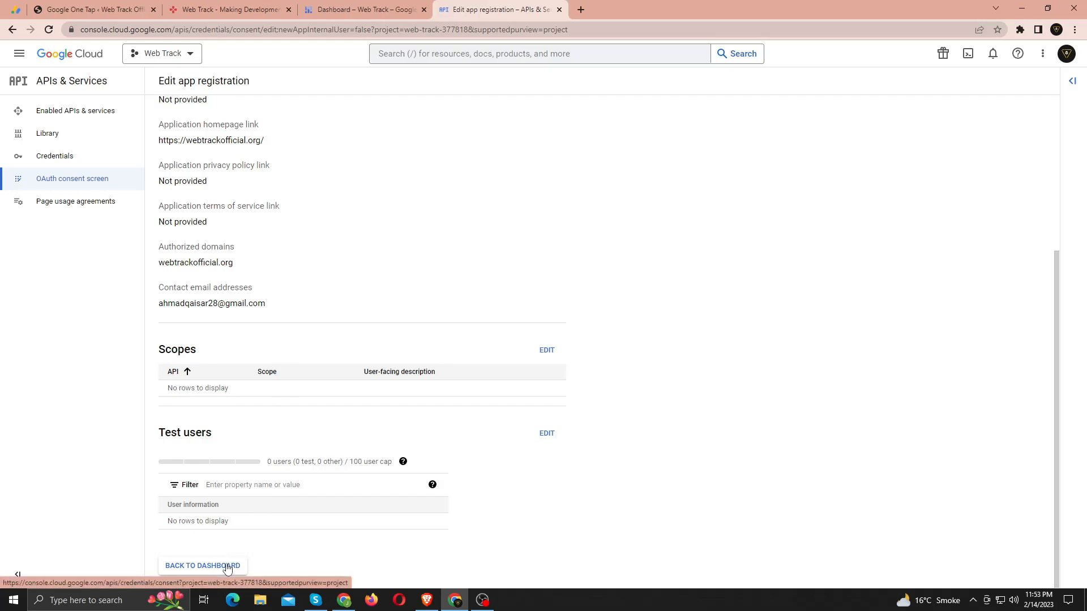
pyautogui.click(202, 566)
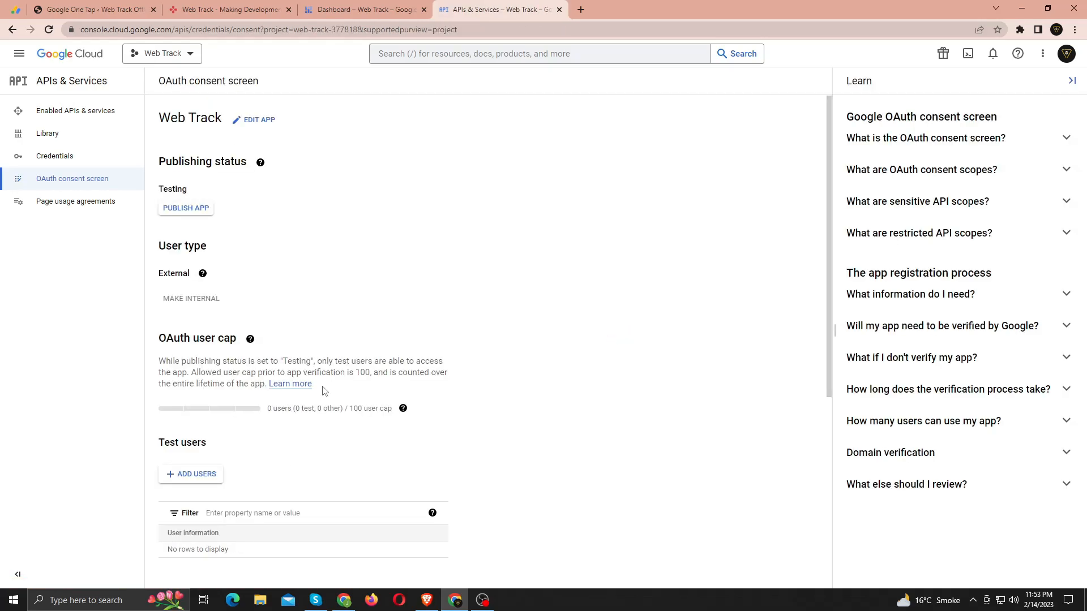
pyautogui.click(185, 208)
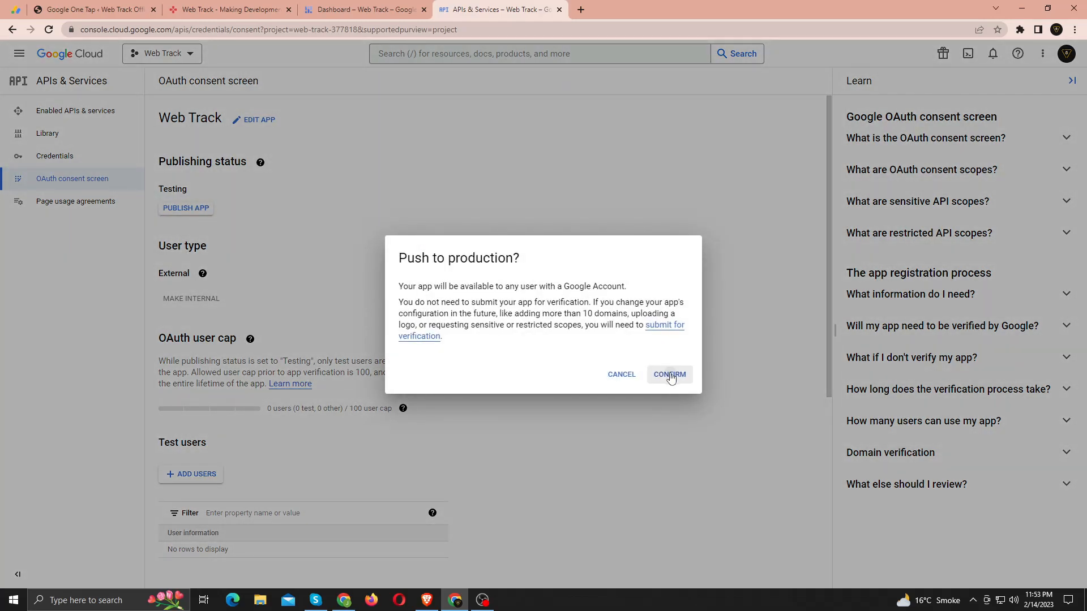
# Confirm pushing the Web Track app to production and note its verification status
pyautogui.click(669, 375)
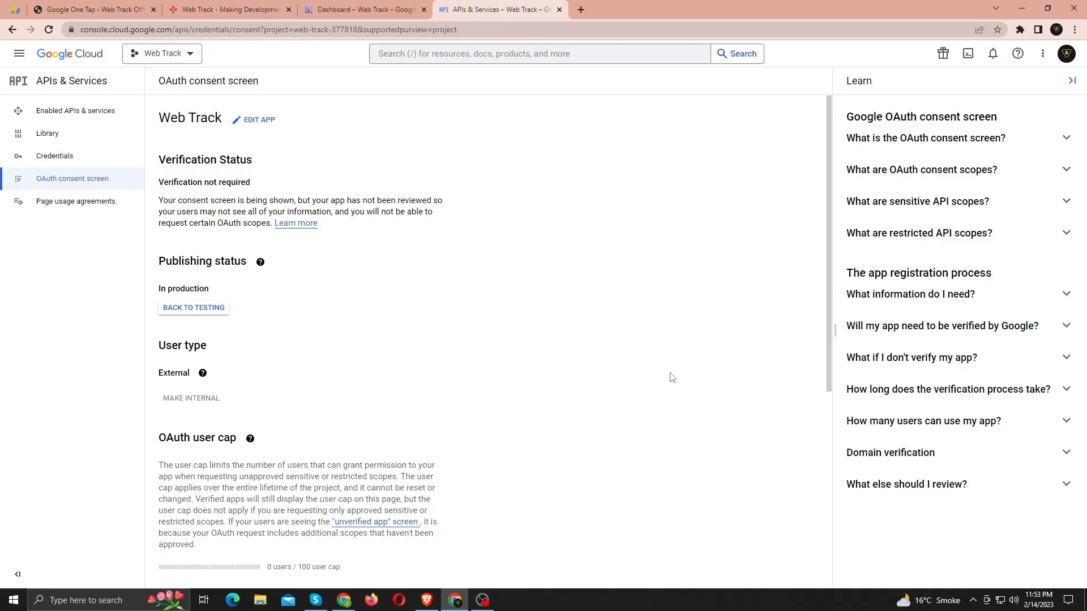
pyautogui.moveTo(158, 160); pyautogui.dragTo(232, 182)
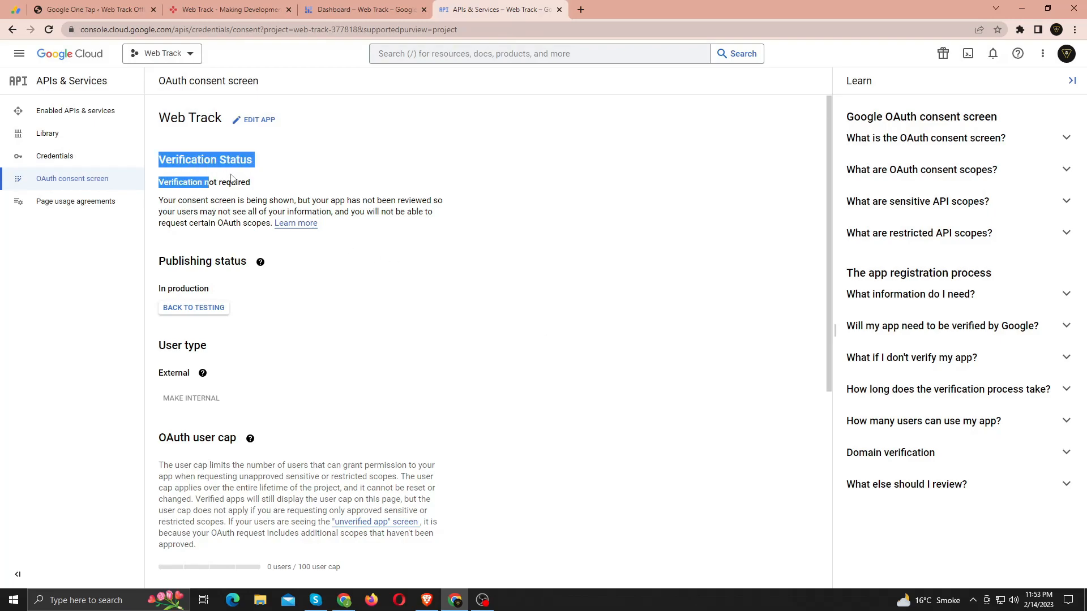
pyautogui.click(274, 188)
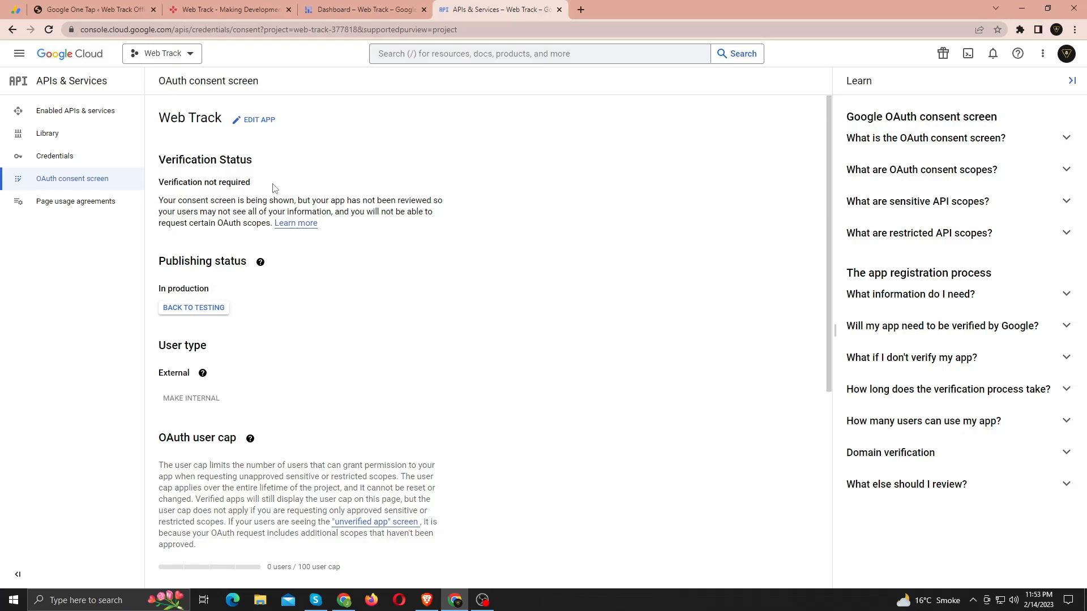
pyautogui.click(54, 156)
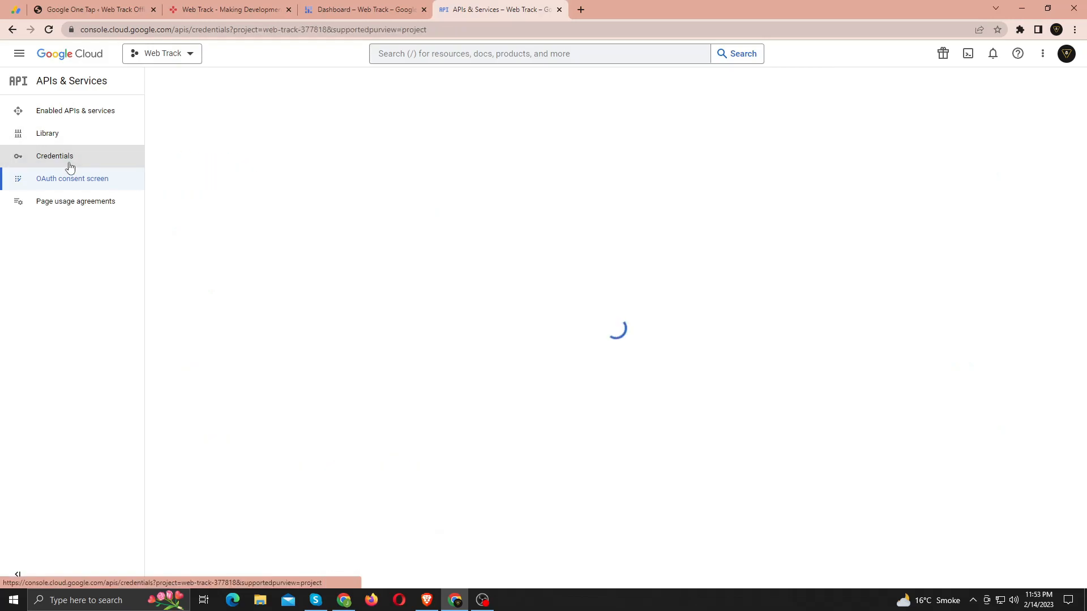
# On the Credentials page, choose Create Credentials > OAuth client ID
pyautogui.click(54, 156)
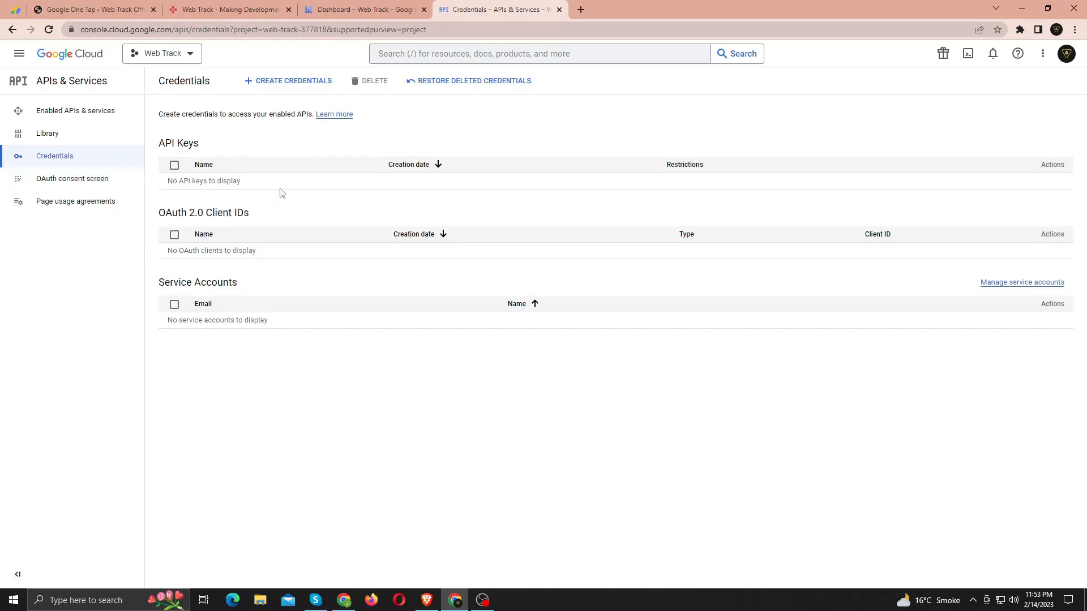
pyautogui.click(293, 80)
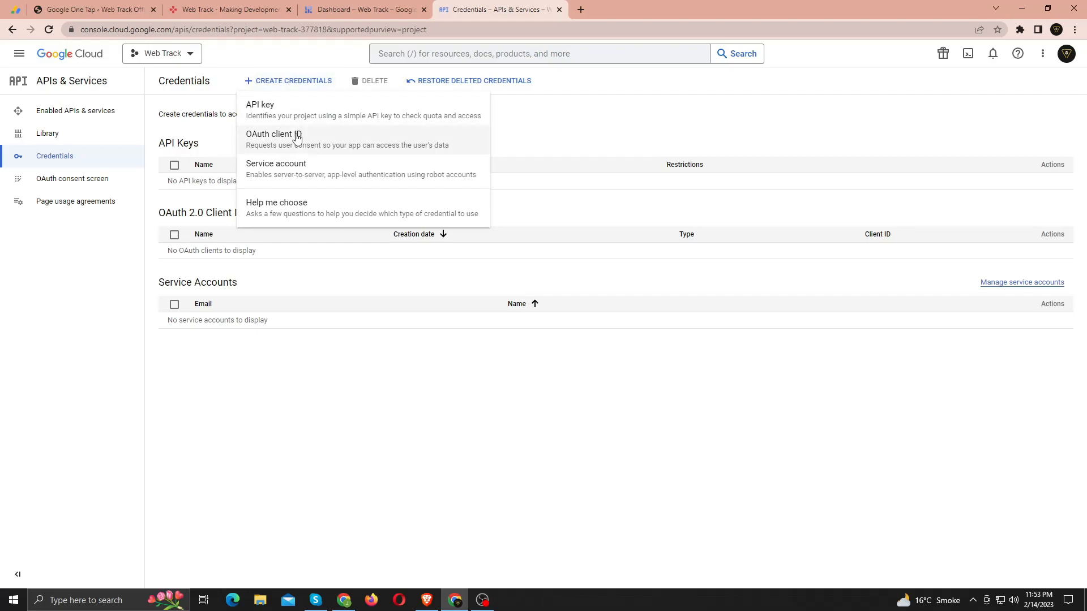
pyautogui.click(274, 134)
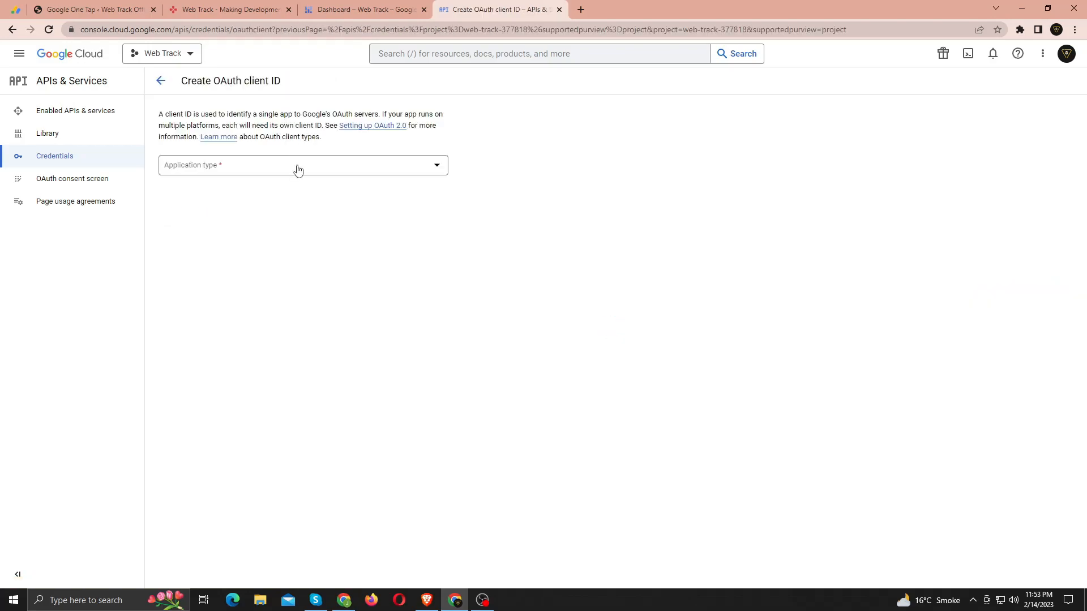
pyautogui.click(299, 165)
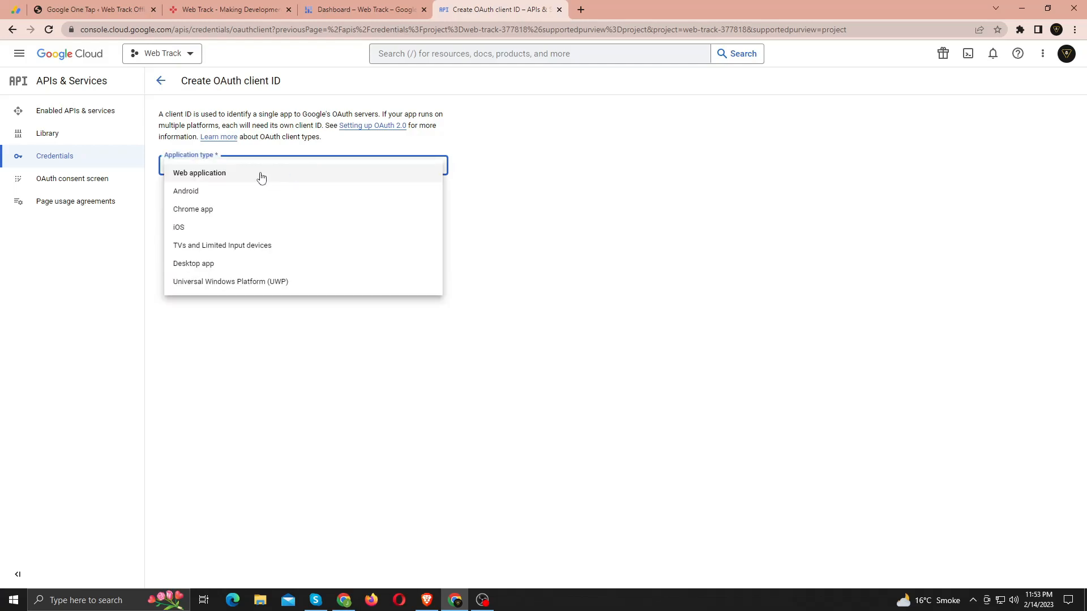
pyautogui.click(199, 172)
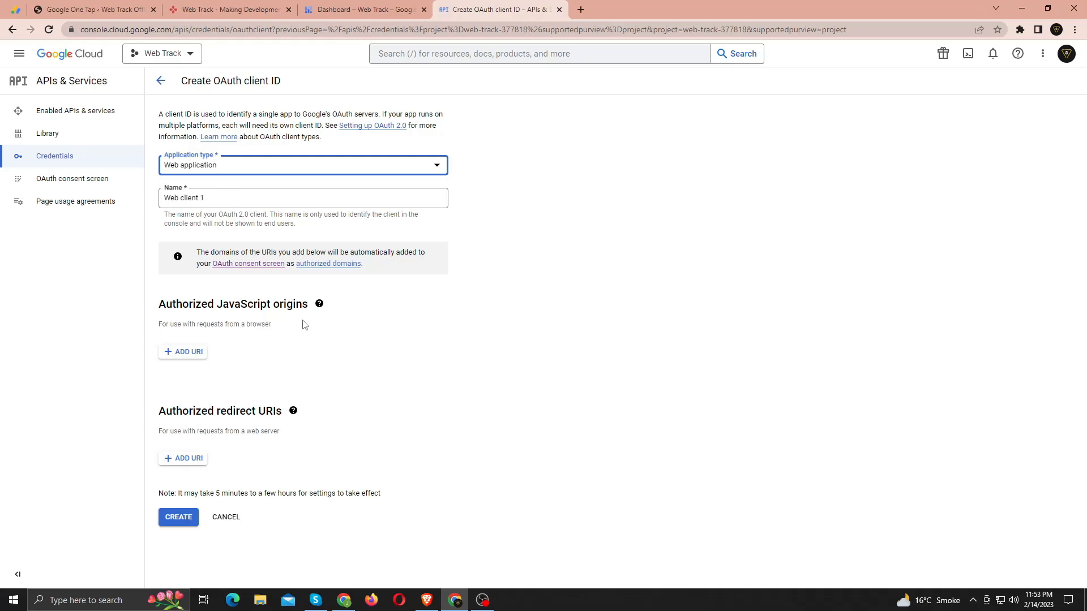
pyautogui.moveTo(175, 355)
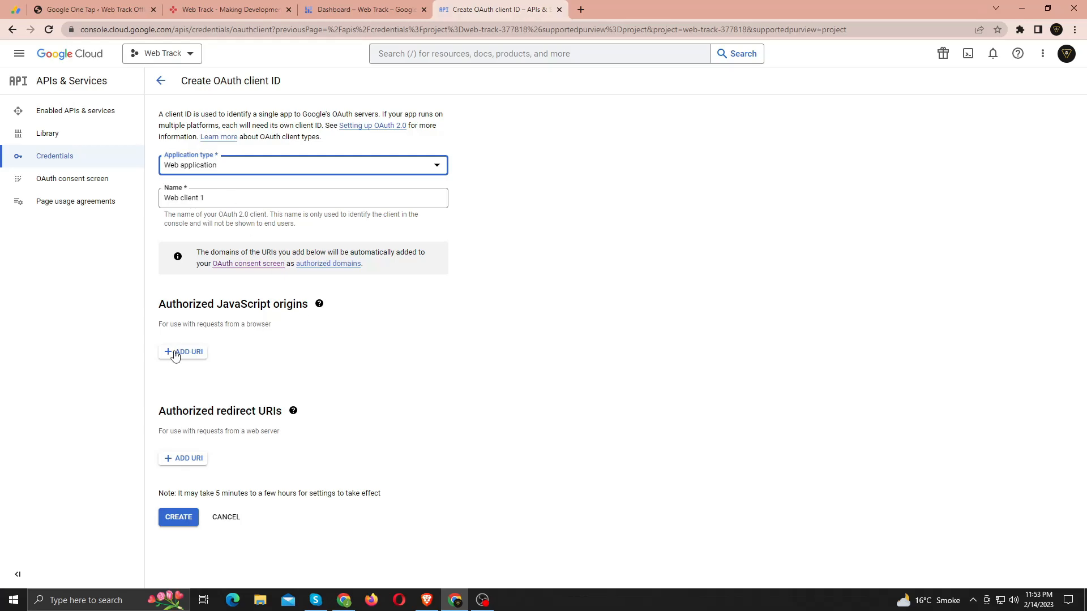
pyautogui.rightClick(232, 358)
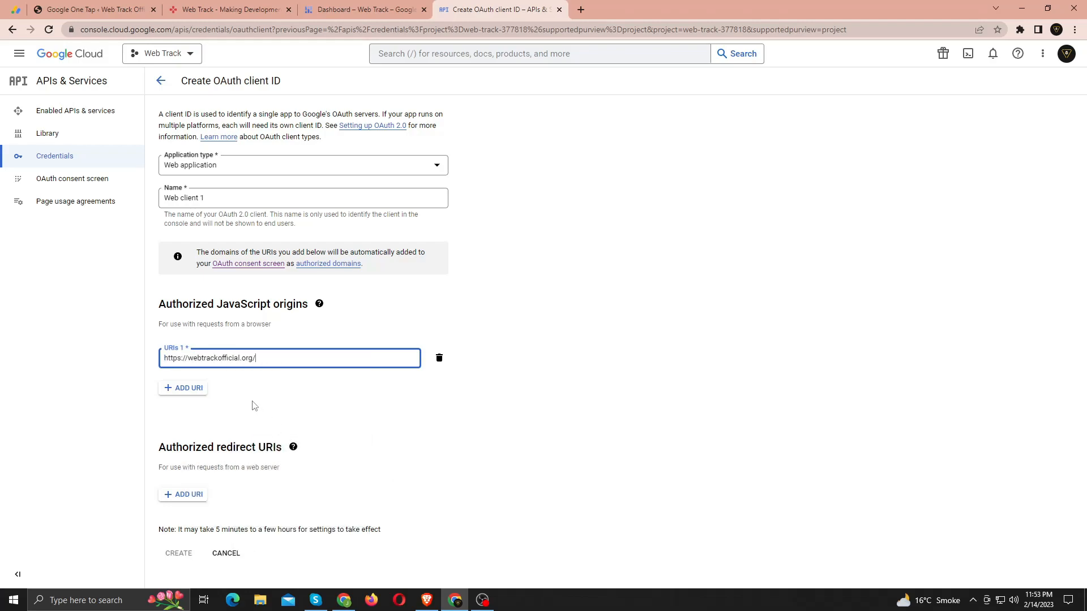
pyautogui.click(183, 494)
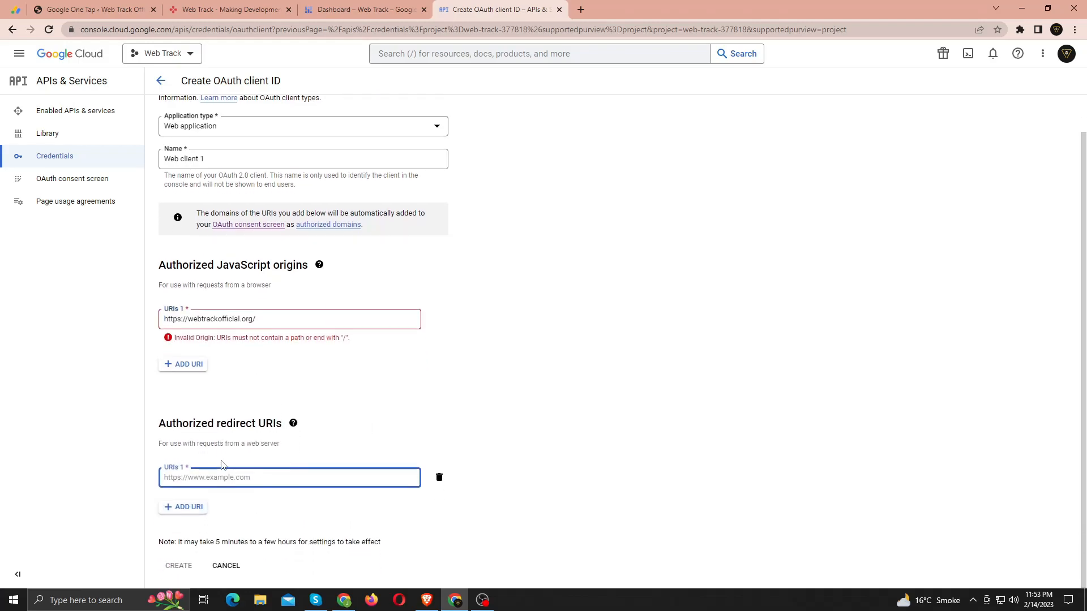
pyautogui.write('https://webtrackofficial.org/')
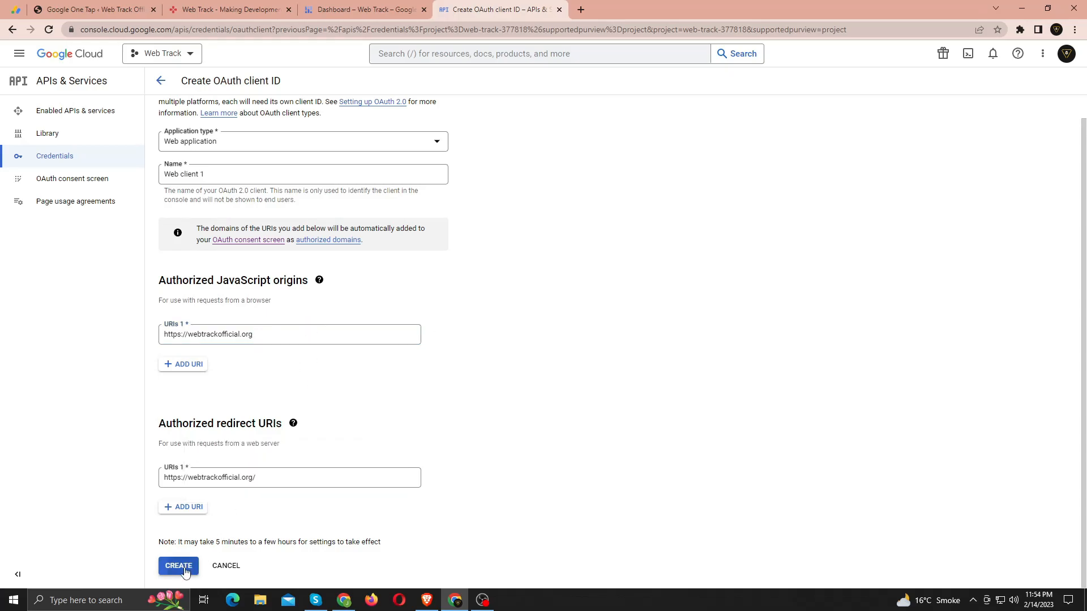
pyautogui.click(178, 567)
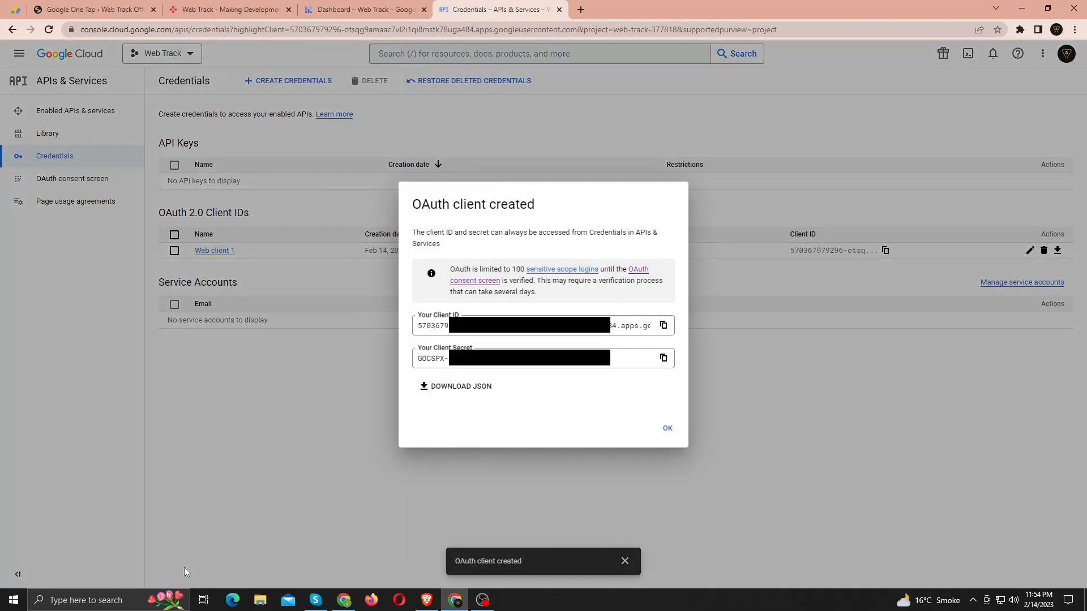
pyautogui.moveTo(479, 421)
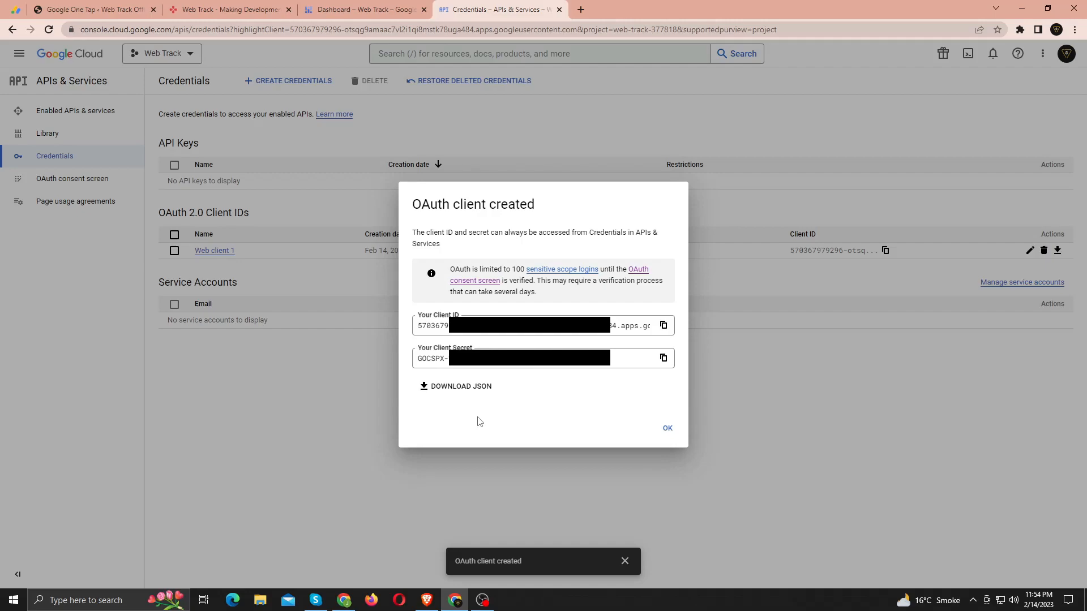
pyautogui.moveTo(677, 329)
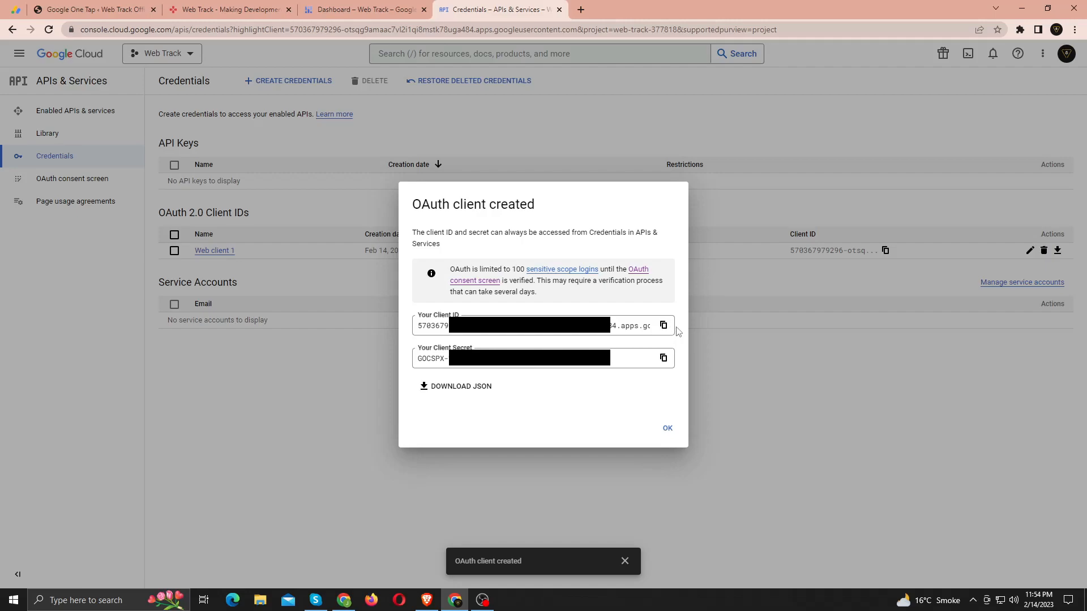
# Copy the new OAuth client ID and return to the WordPress One Tap settings
pyautogui.click(663, 325)
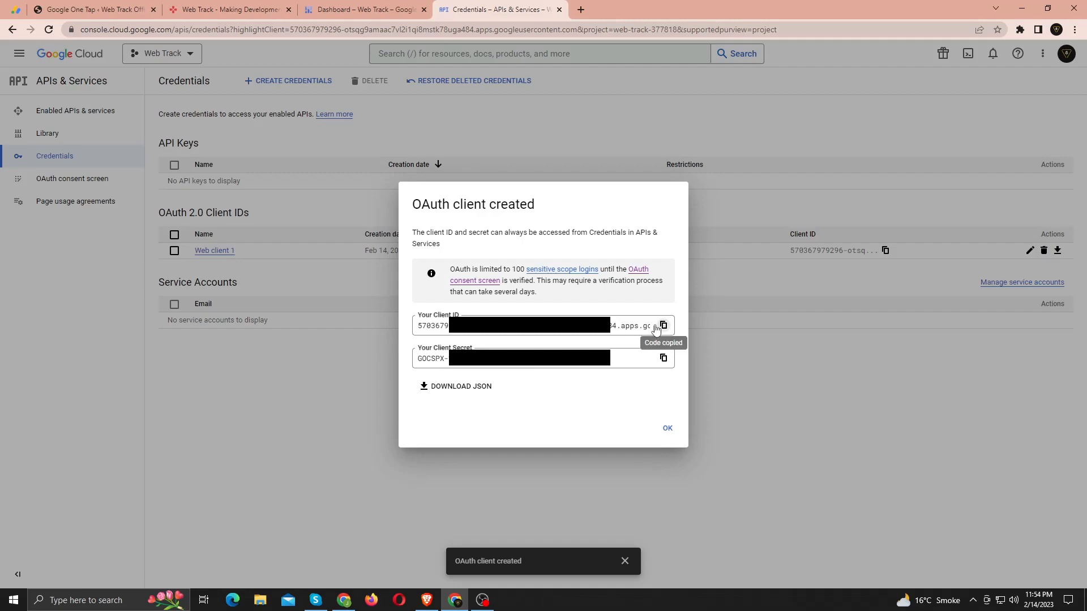
pyautogui.click(82, 10)
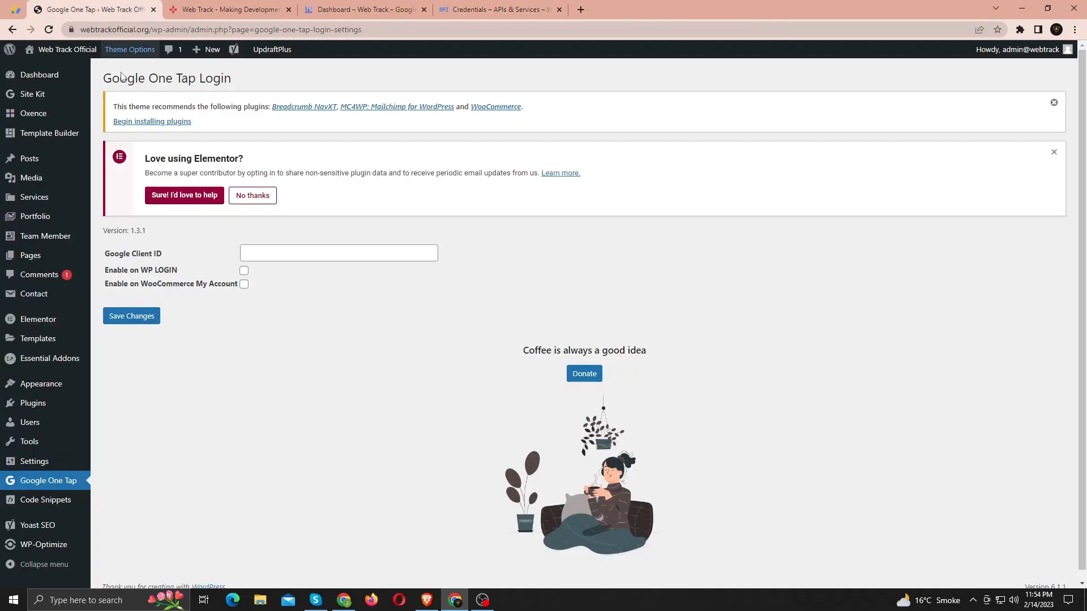
# Paste the client ID, enable One Tap on WP login, and save the settings
pyautogui.rightClick(338, 253)
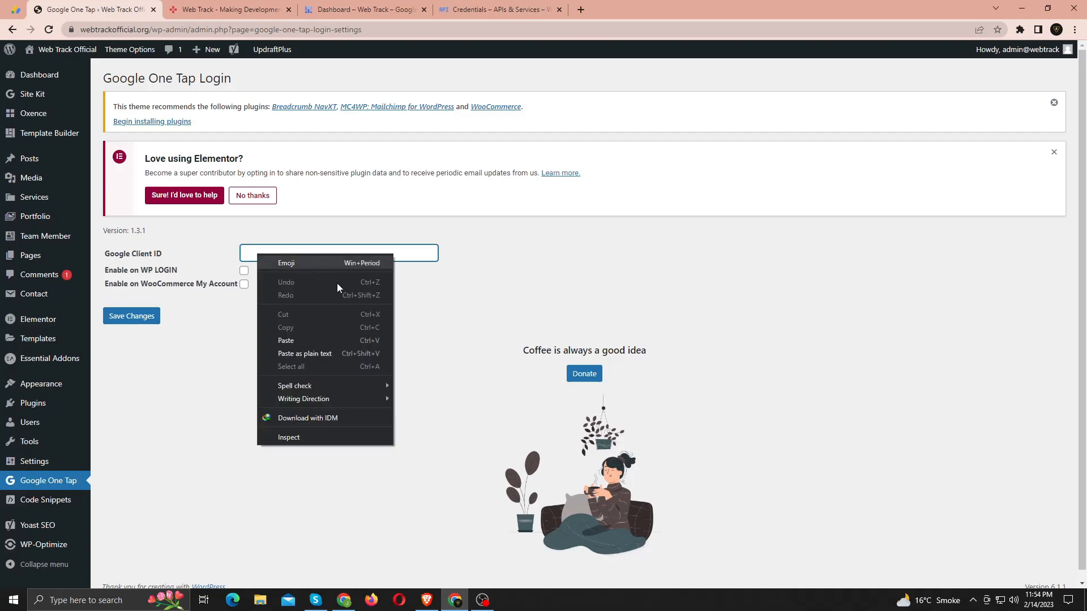
pyautogui.click(286, 341)
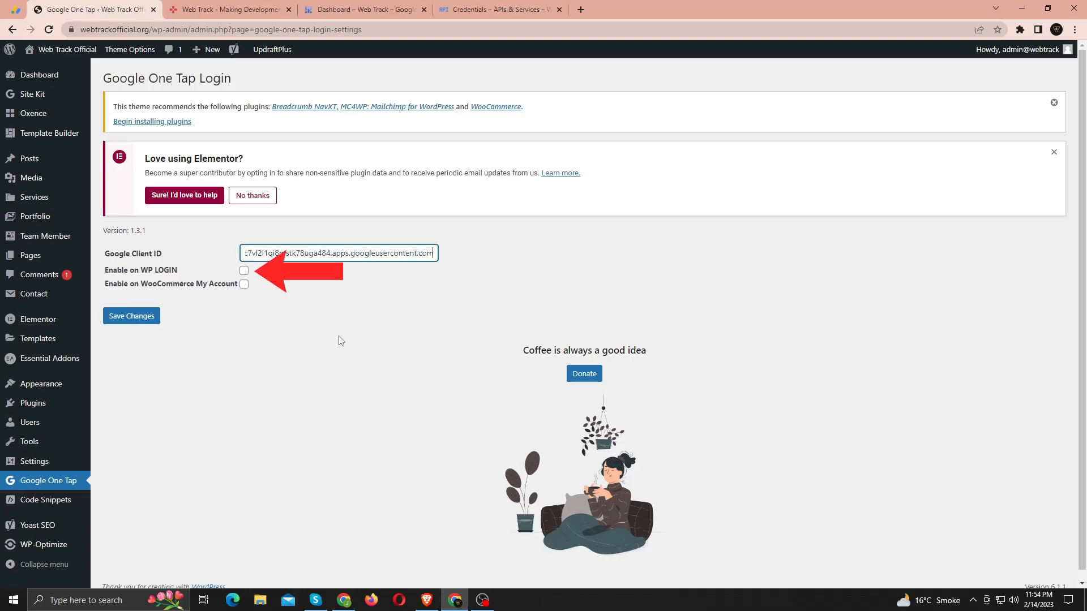
pyautogui.click(244, 270)
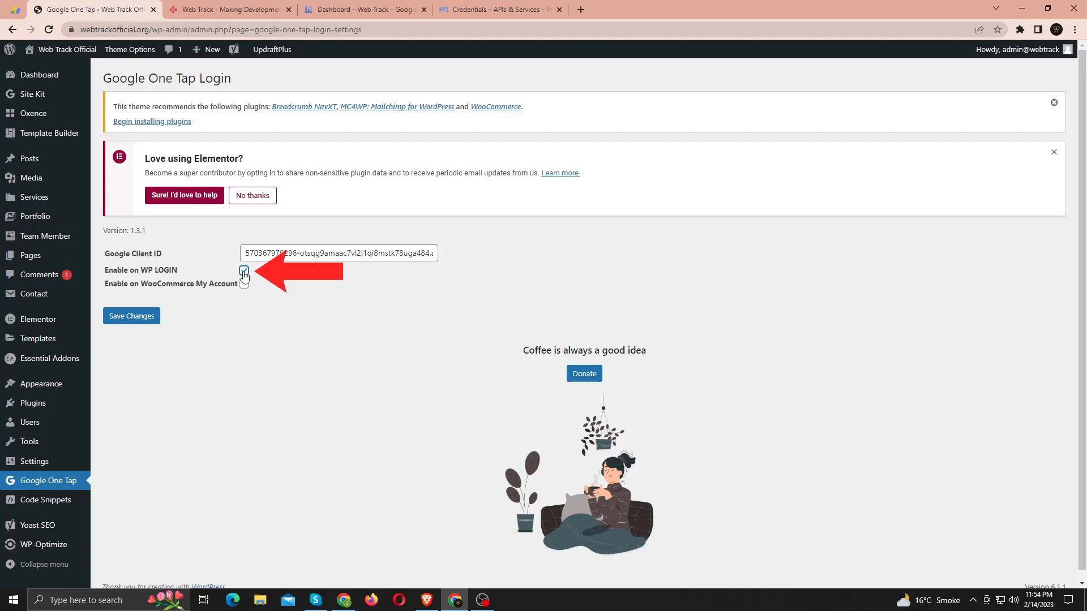
pyautogui.click(131, 309)
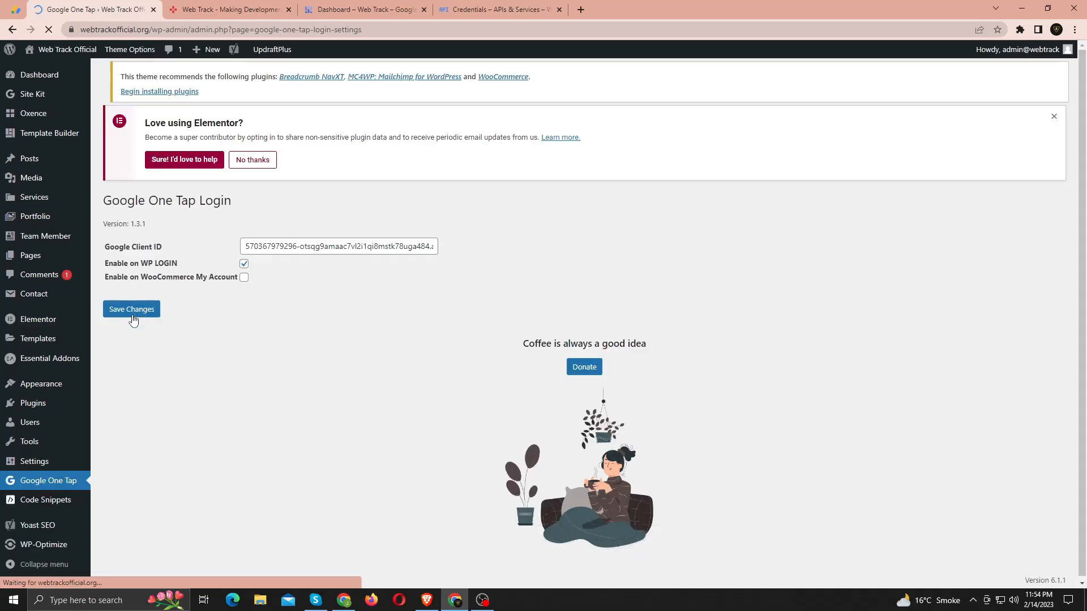
pyautogui.click(132, 309)
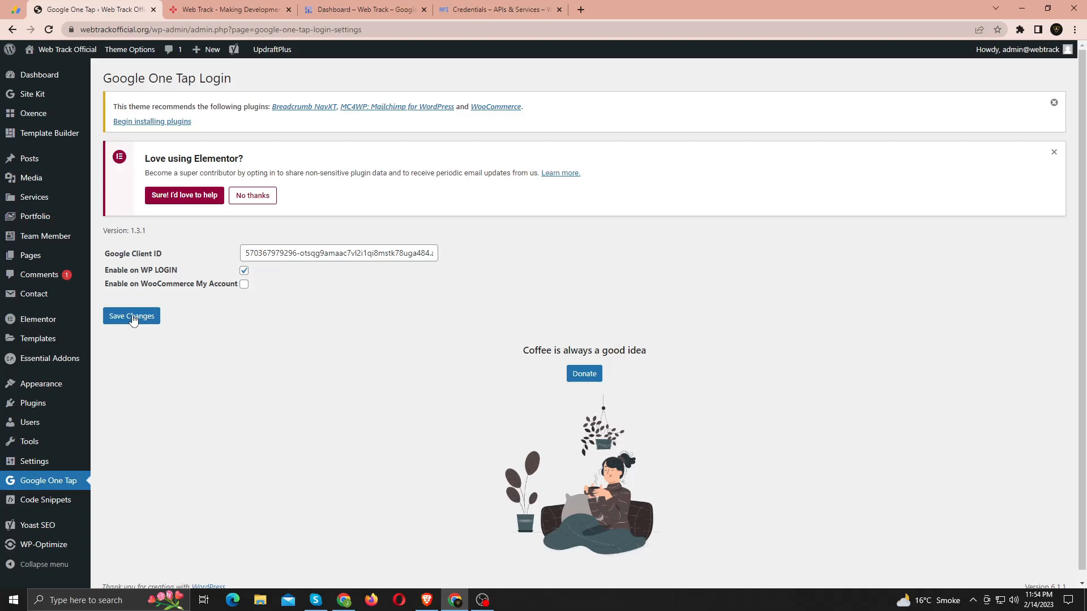
pyautogui.moveTo(231, 287)
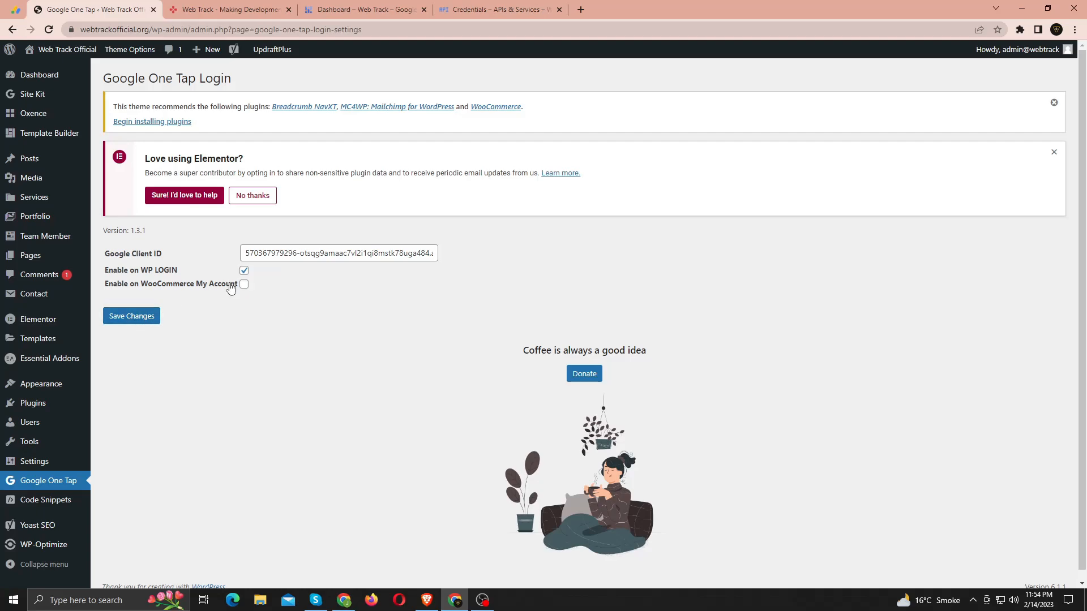
pyautogui.click(1026, 49)
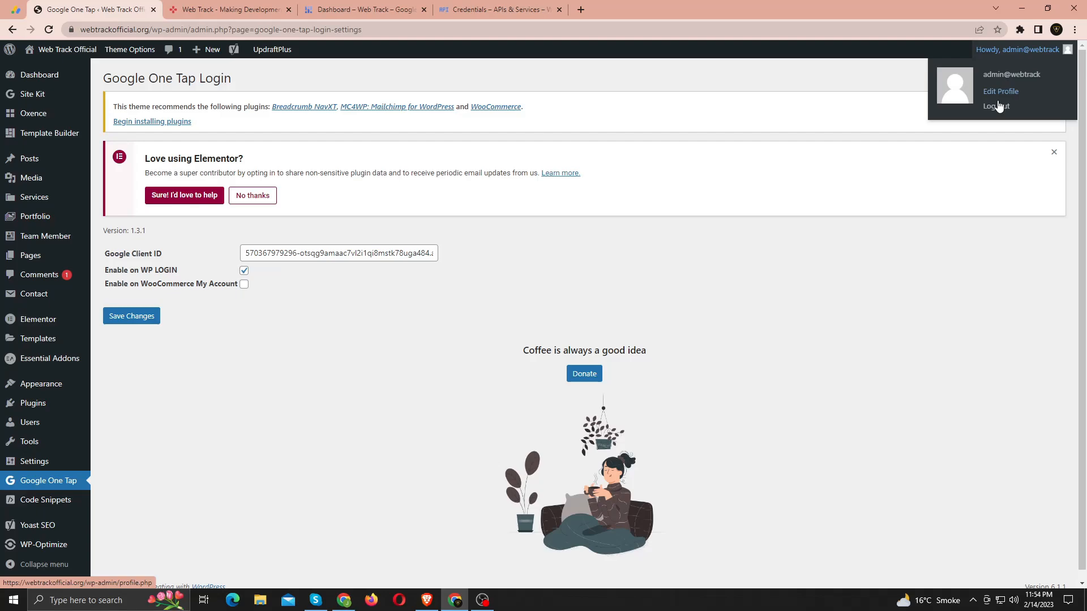
# Log out of the admin, try Continue with Google, then visit Web Track Official
pyautogui.click(995, 106)
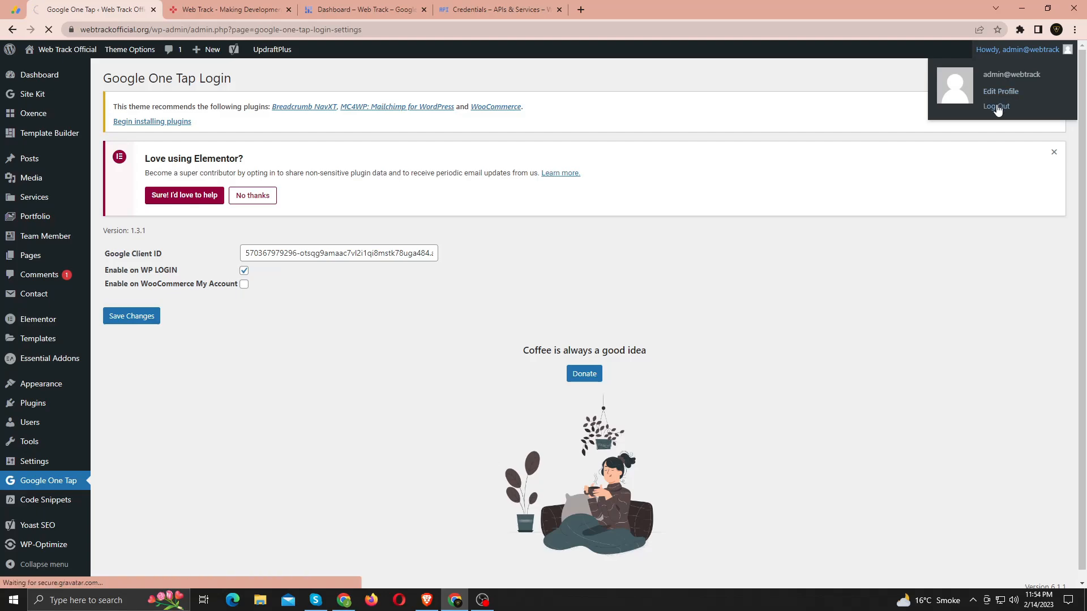
pyautogui.click(995, 107)
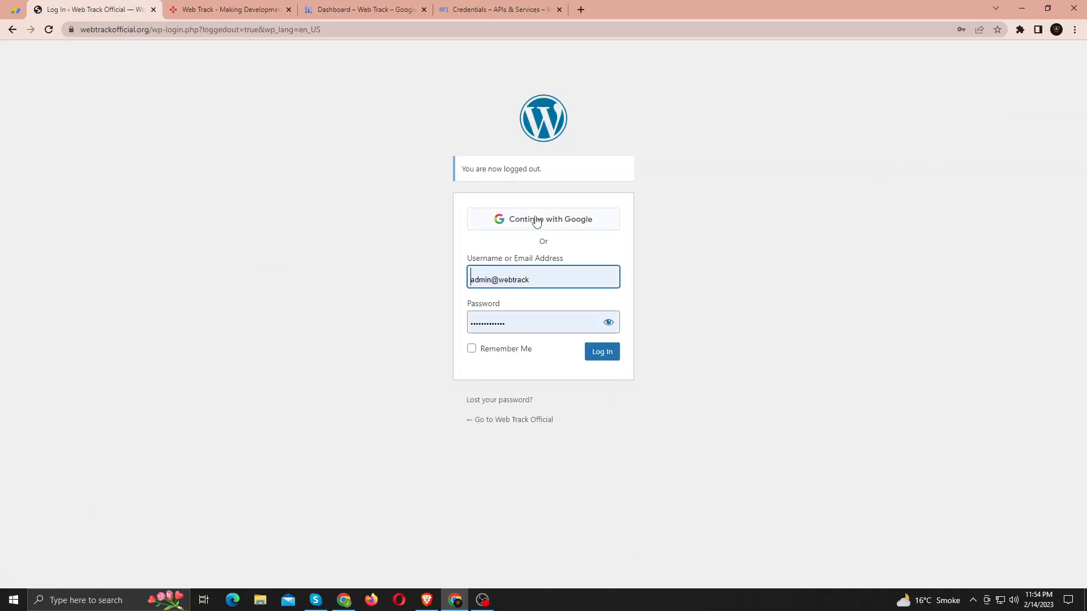
pyautogui.click(543, 219)
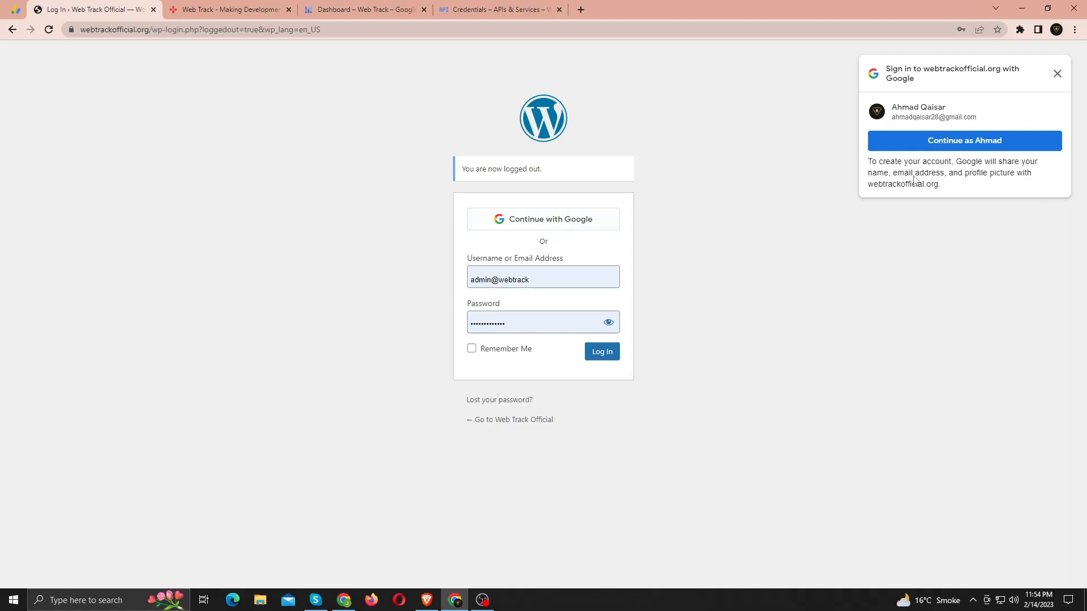
pyautogui.moveTo(969, 149)
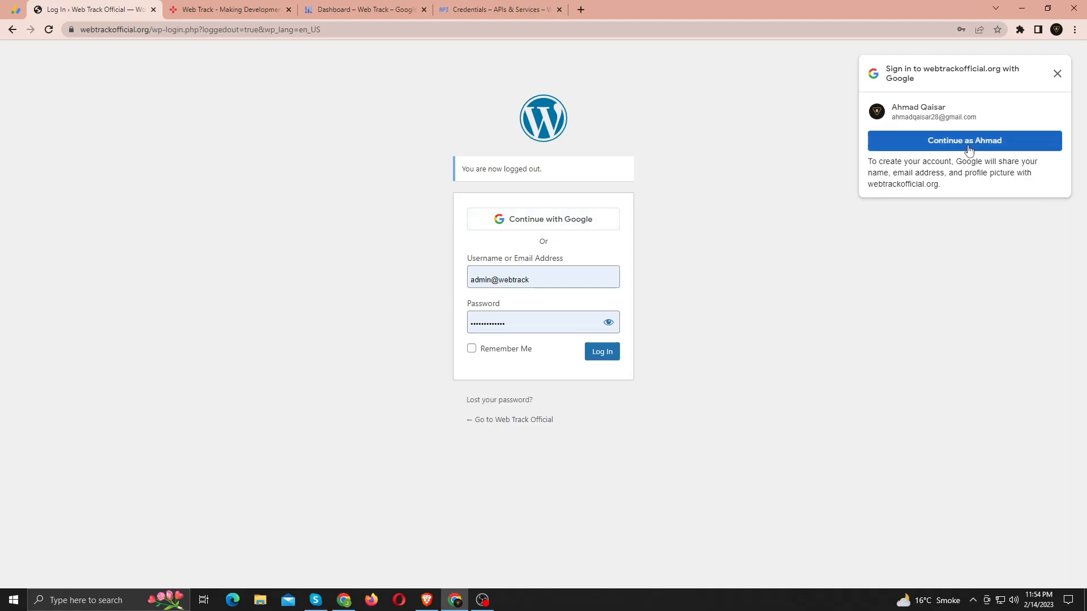
pyautogui.moveTo(515, 424)
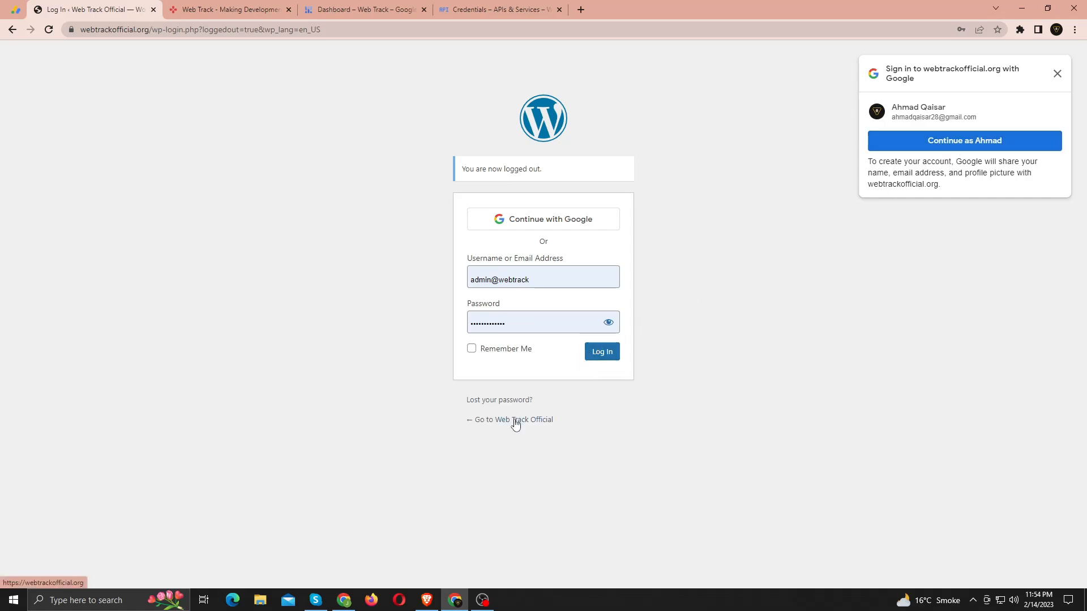
pyautogui.click(515, 420)
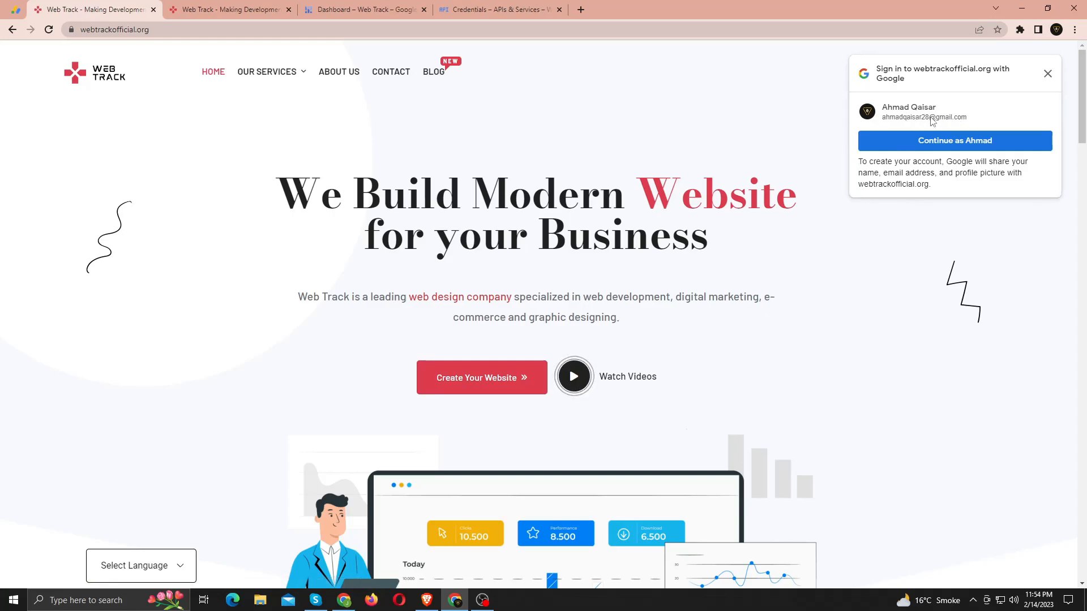
pyautogui.moveTo(958, 153)
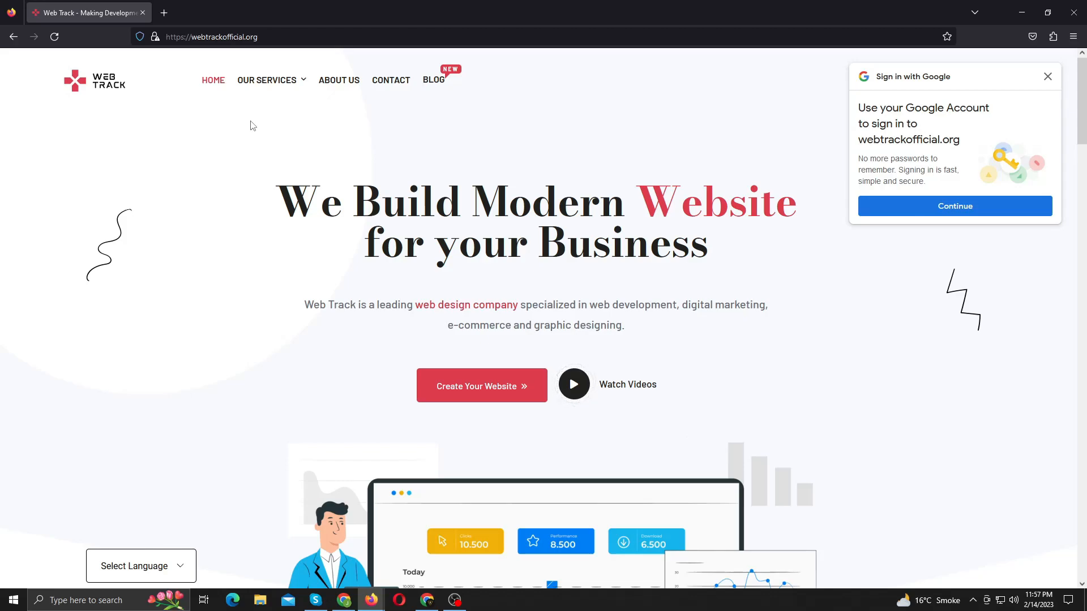
# Sign in through the One Tap prompt as Vital Care and check the logged-in user menu
pyautogui.click(955, 206)
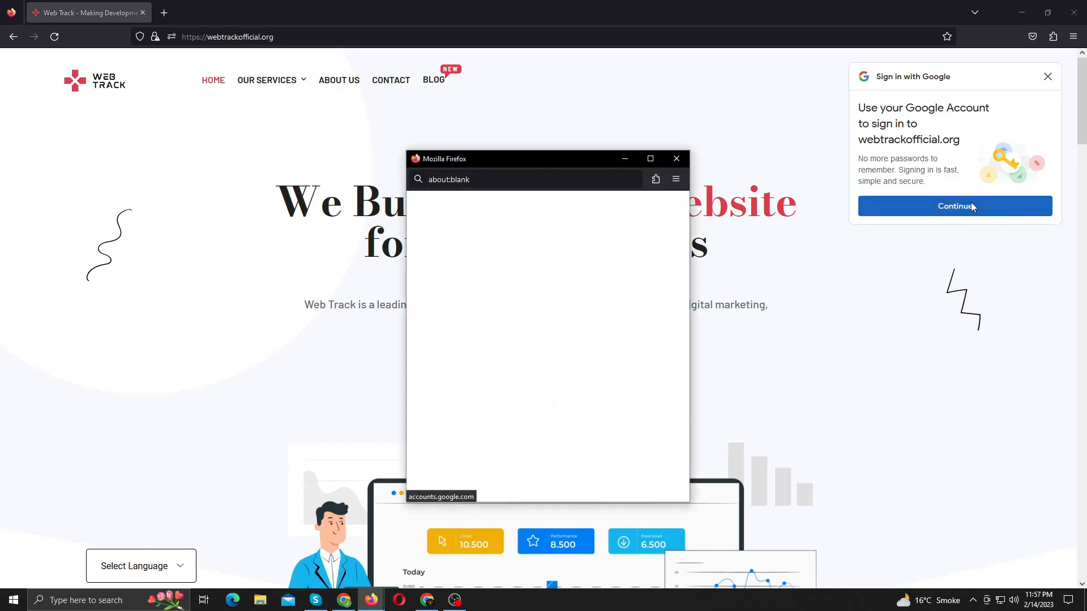
pyautogui.click(955, 206)
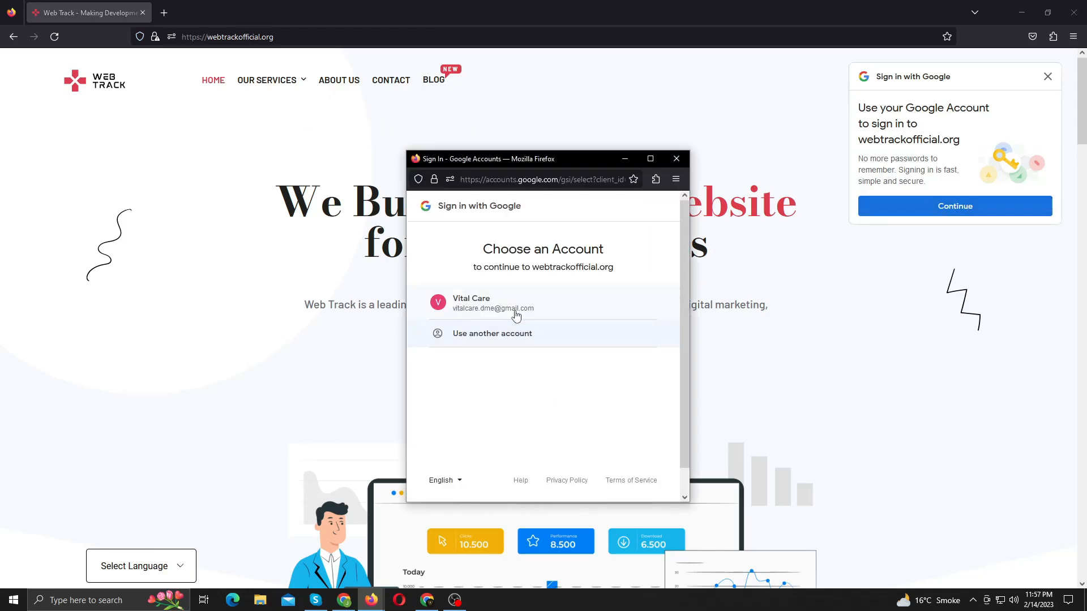
pyautogui.click(492, 302)
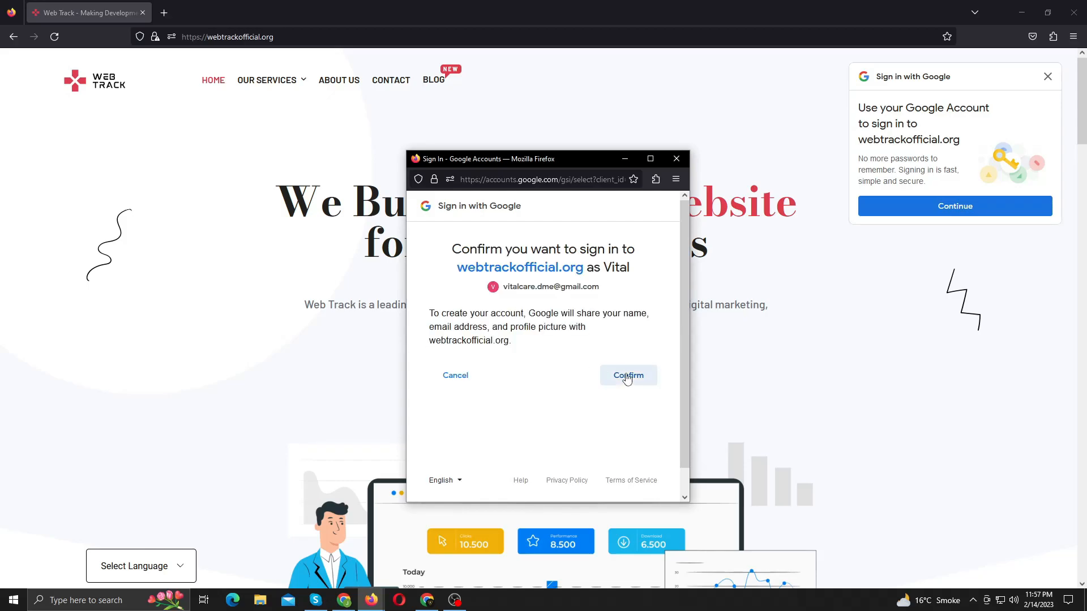
pyautogui.click(628, 375)
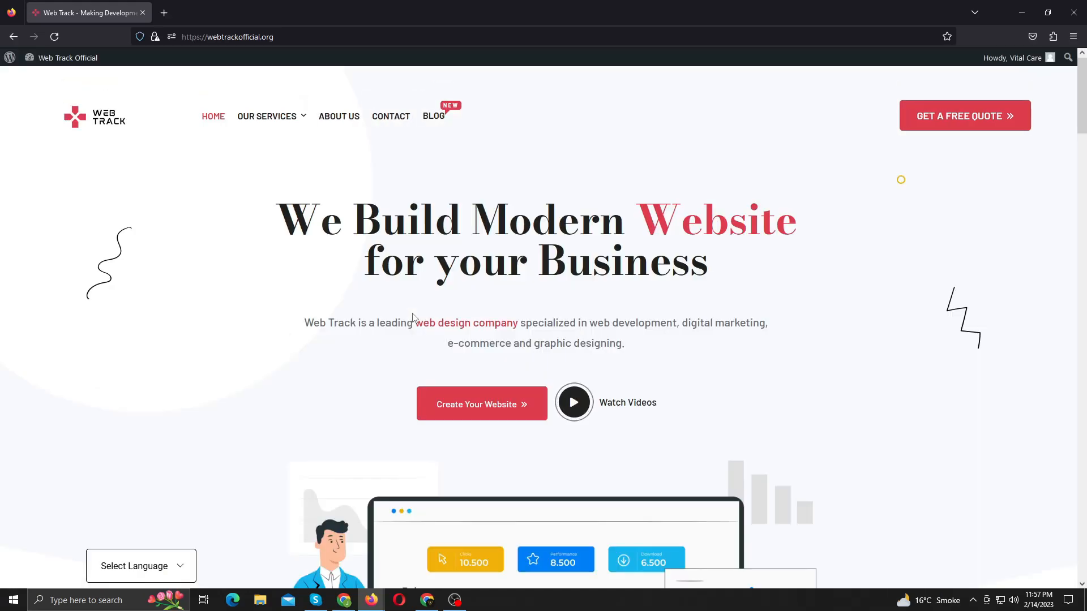
pyautogui.moveTo(38, 79)
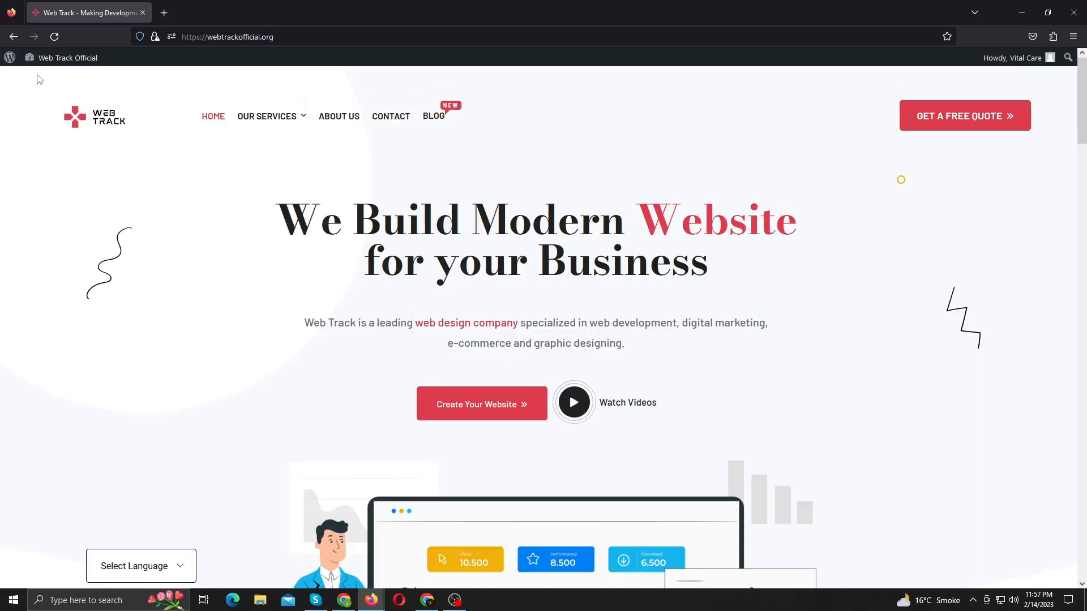
pyautogui.moveTo(1012, 57)
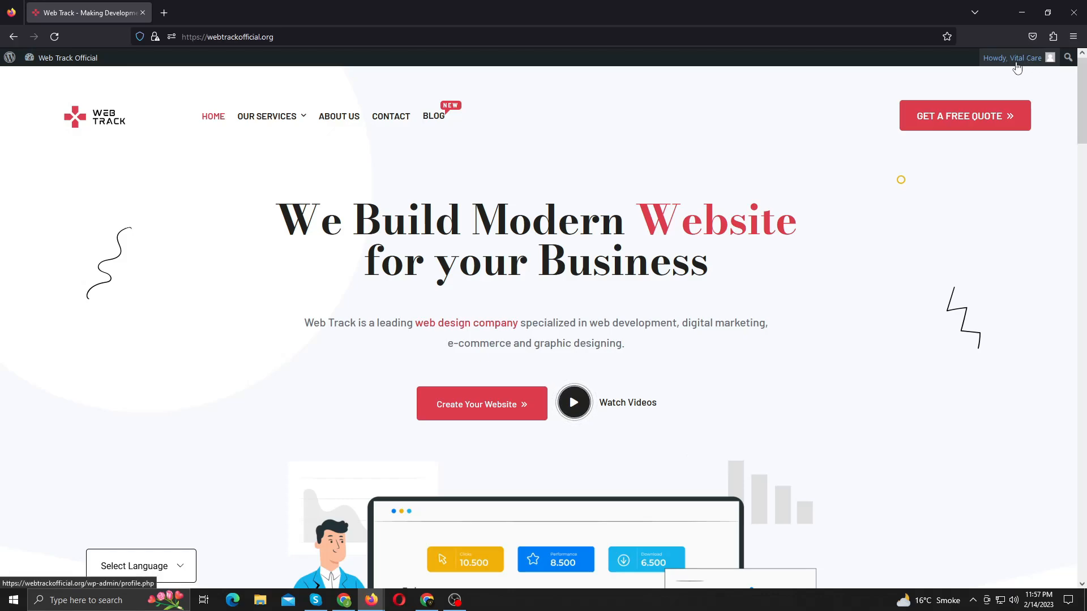
pyautogui.click(1012, 58)
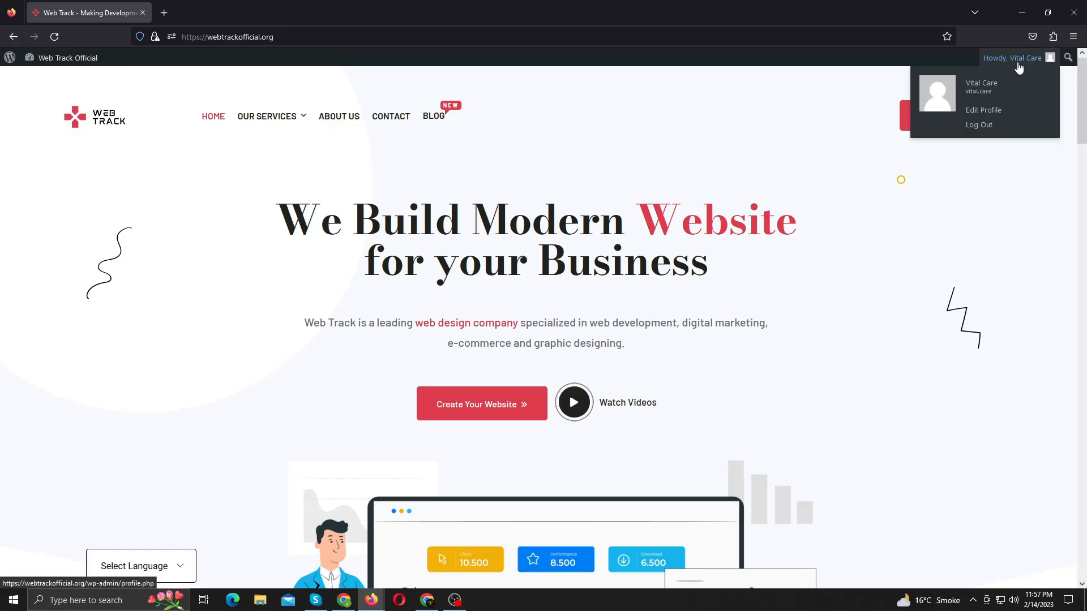